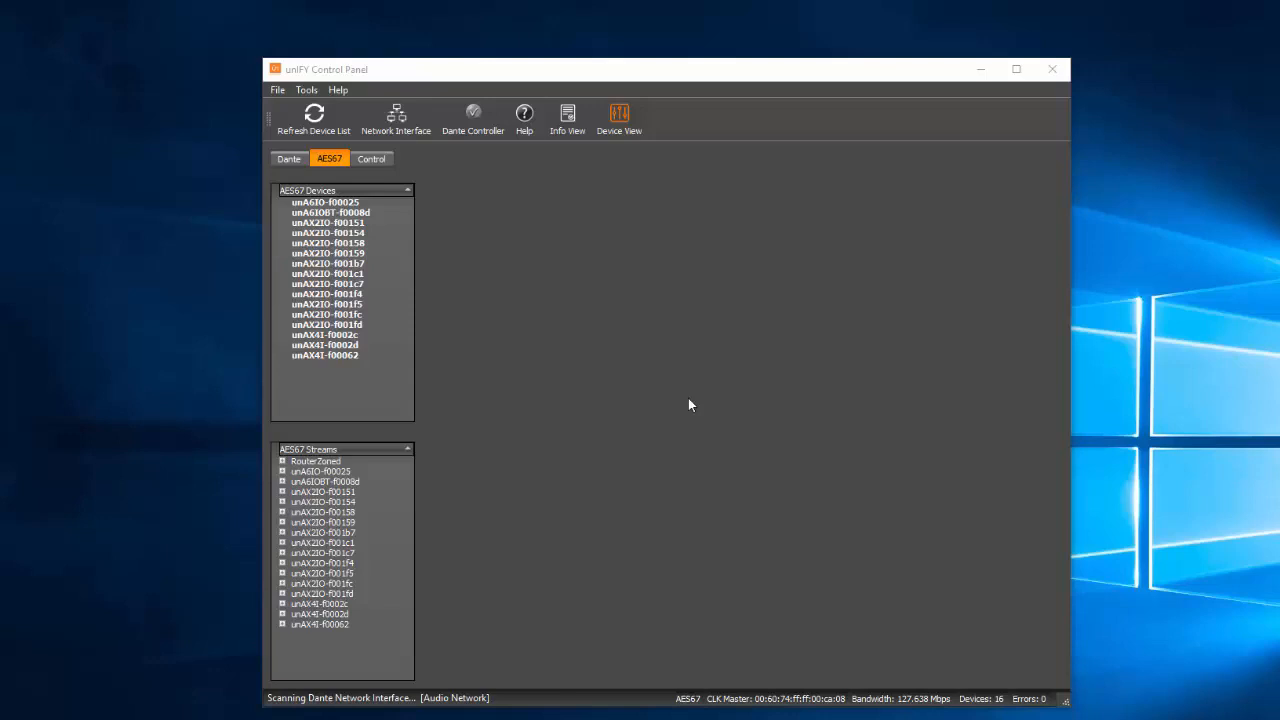
mouse_move(371, 158)
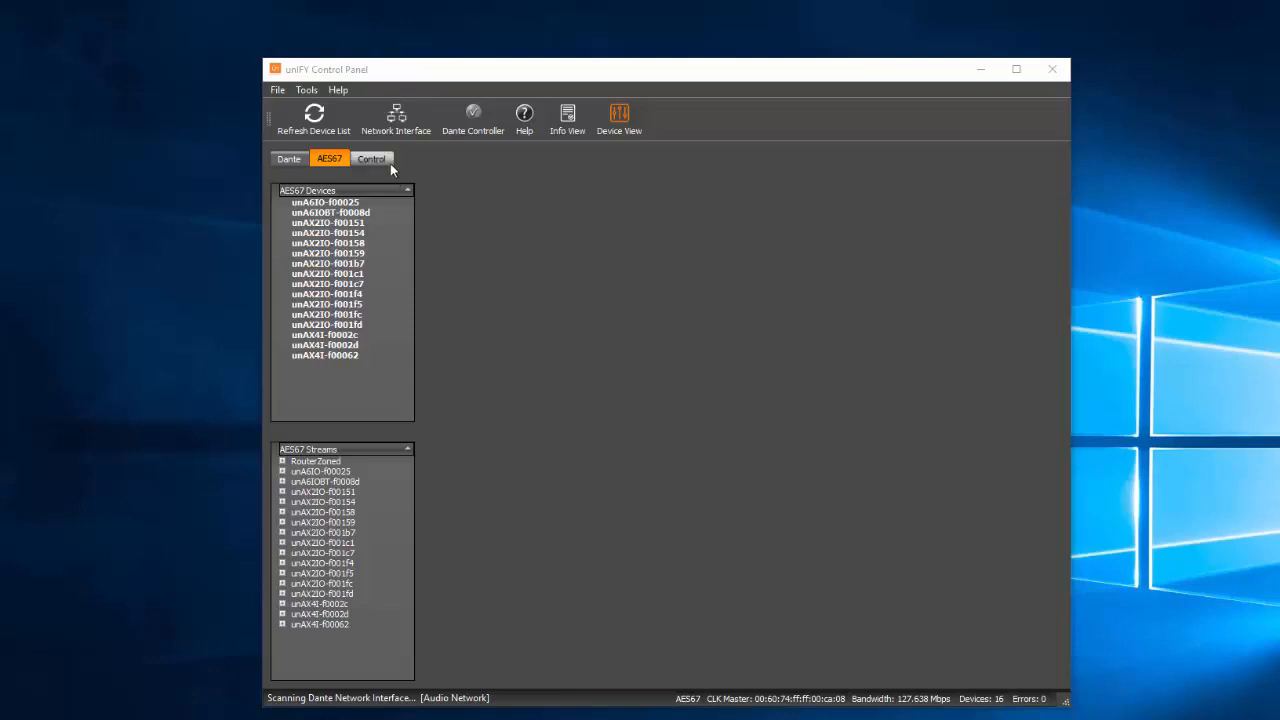
From the Control tab's Control Devices, open Configure device for AxonC1-f00f38
click(371, 158)
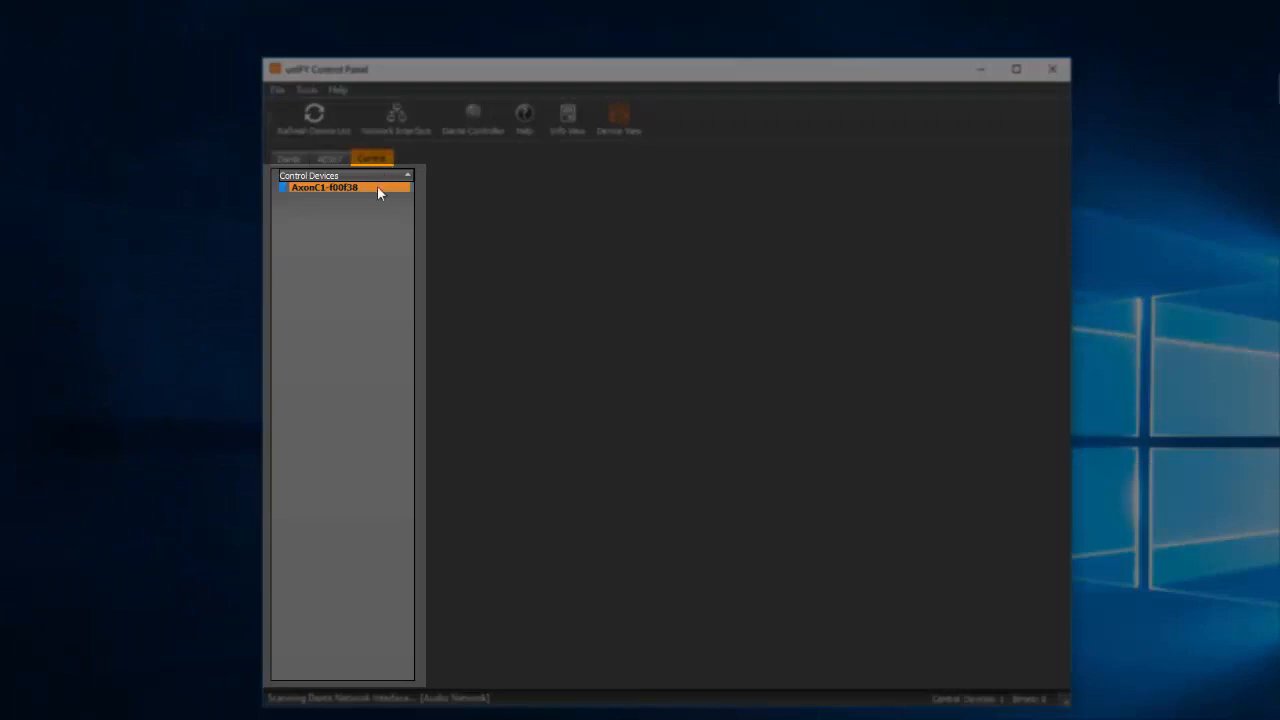
right_click(323, 187)
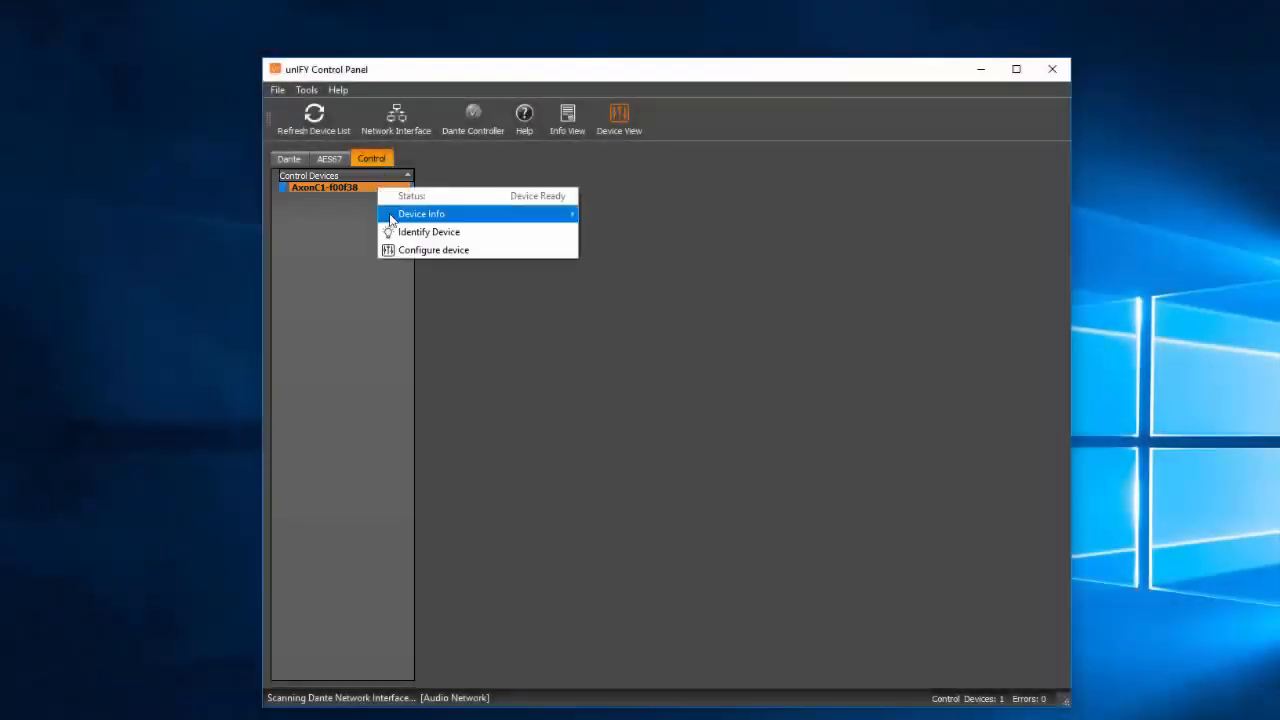
click(433, 249)
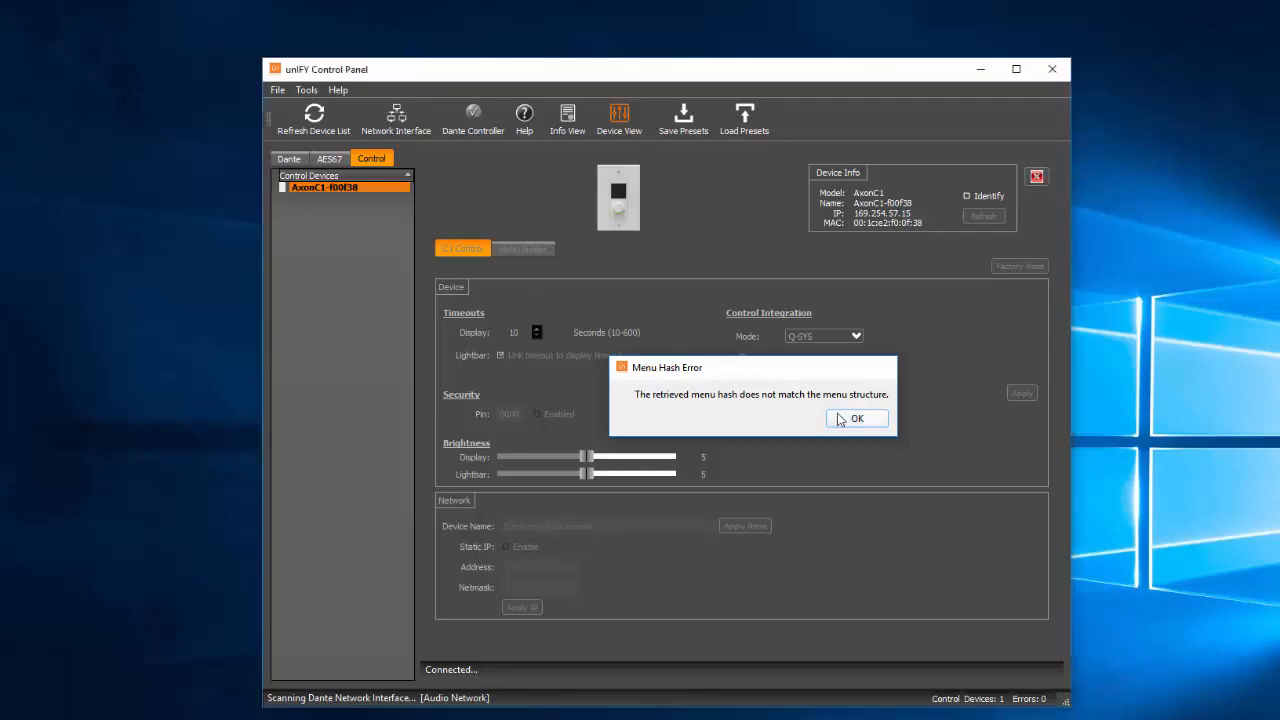
Dismiss the hash error, apply Q-SYS (Volume / Mute) with Menu(s) integration, and confirm
click(856, 418)
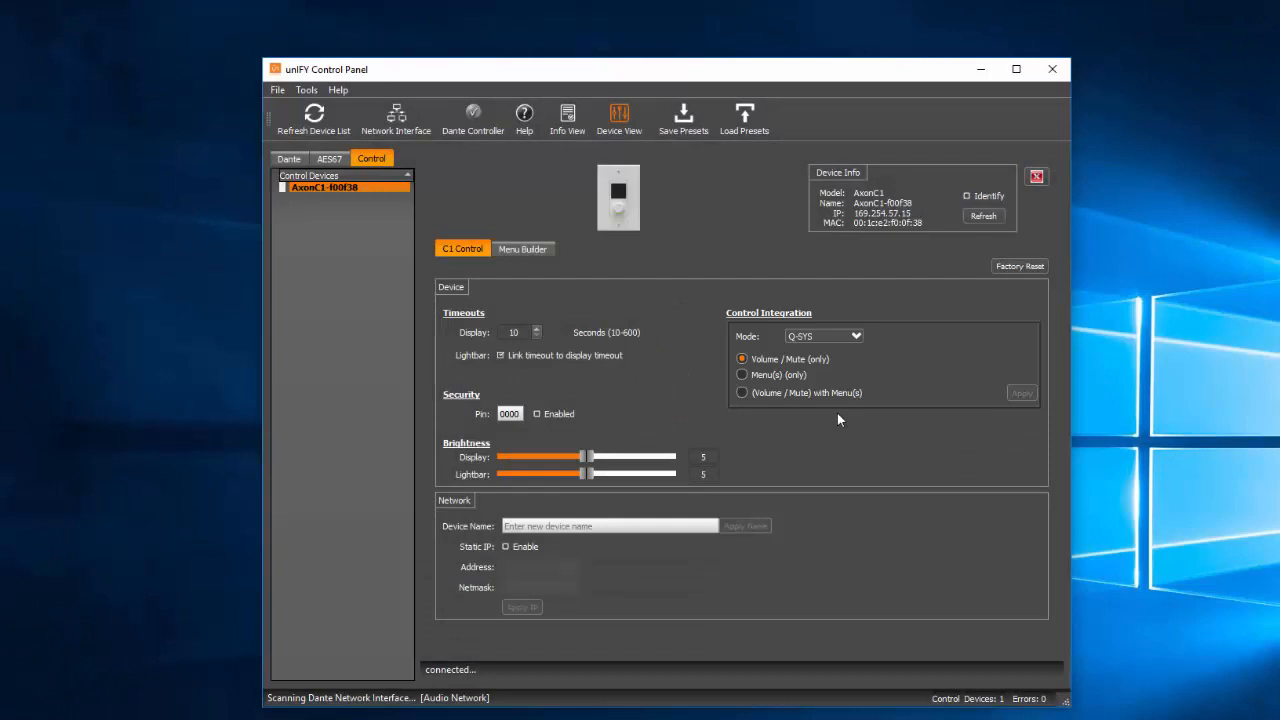
mouse_move(840, 420)
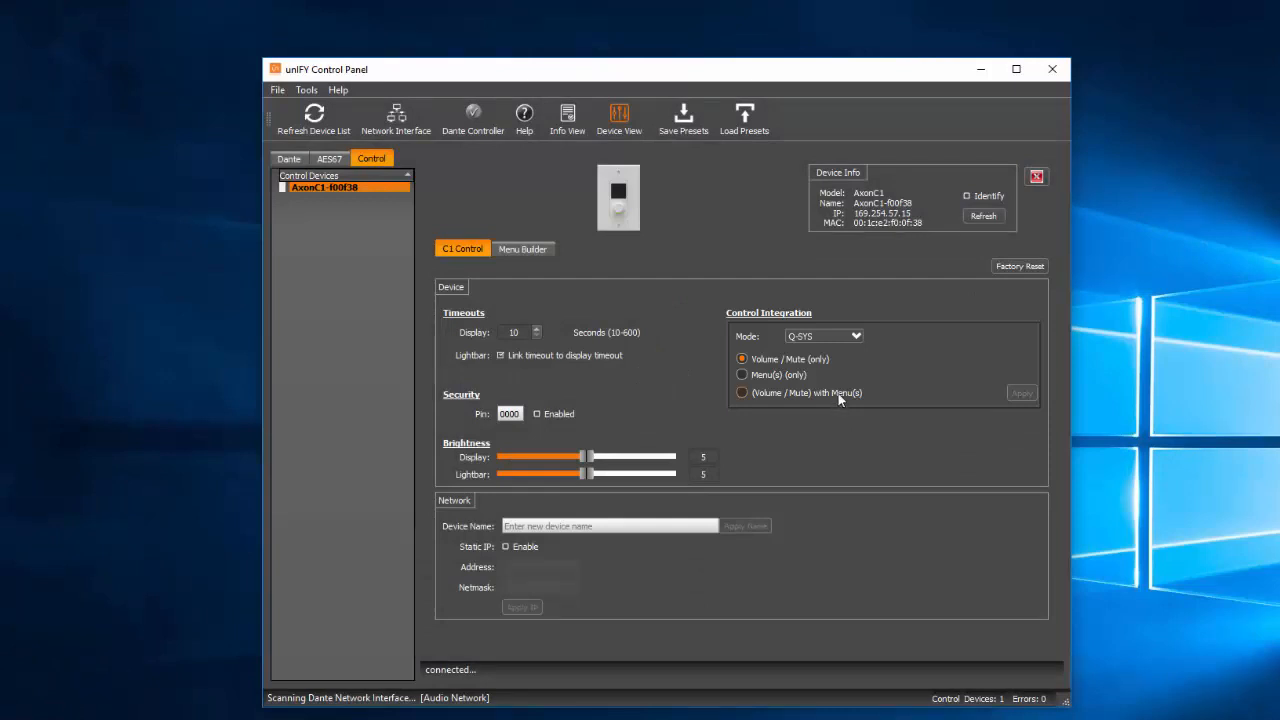
click(823, 336)
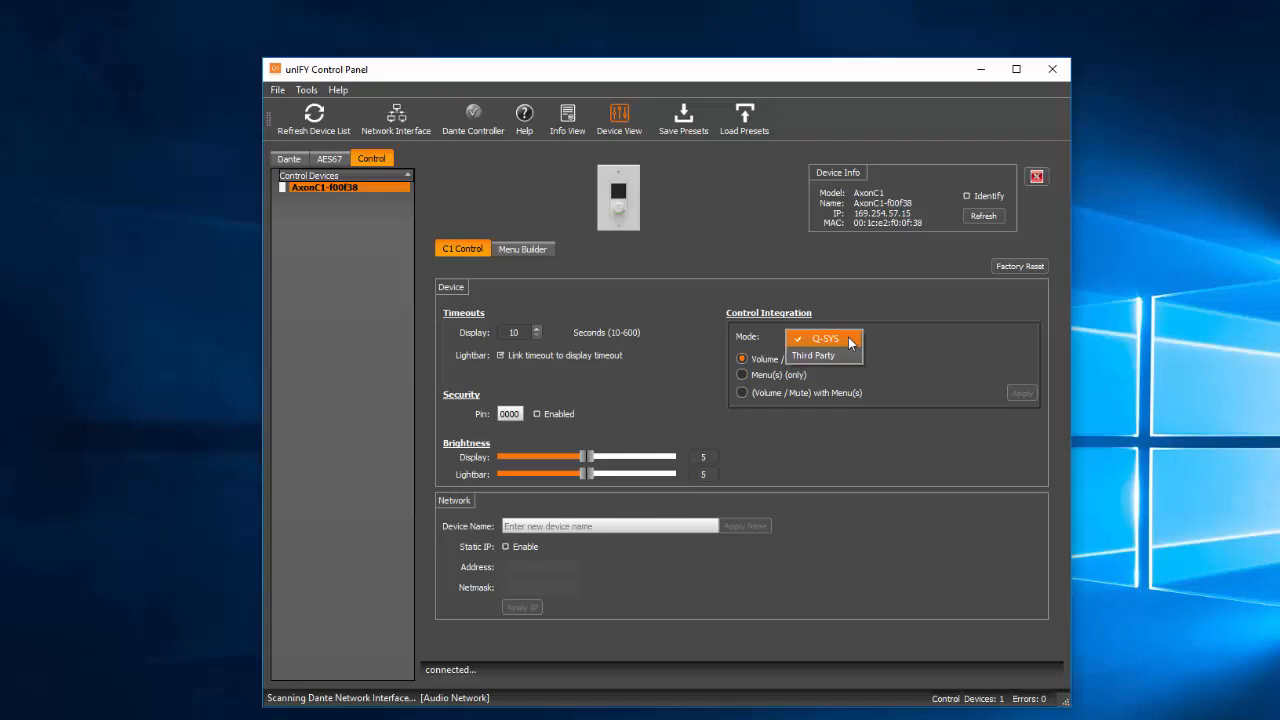
click(824, 338)
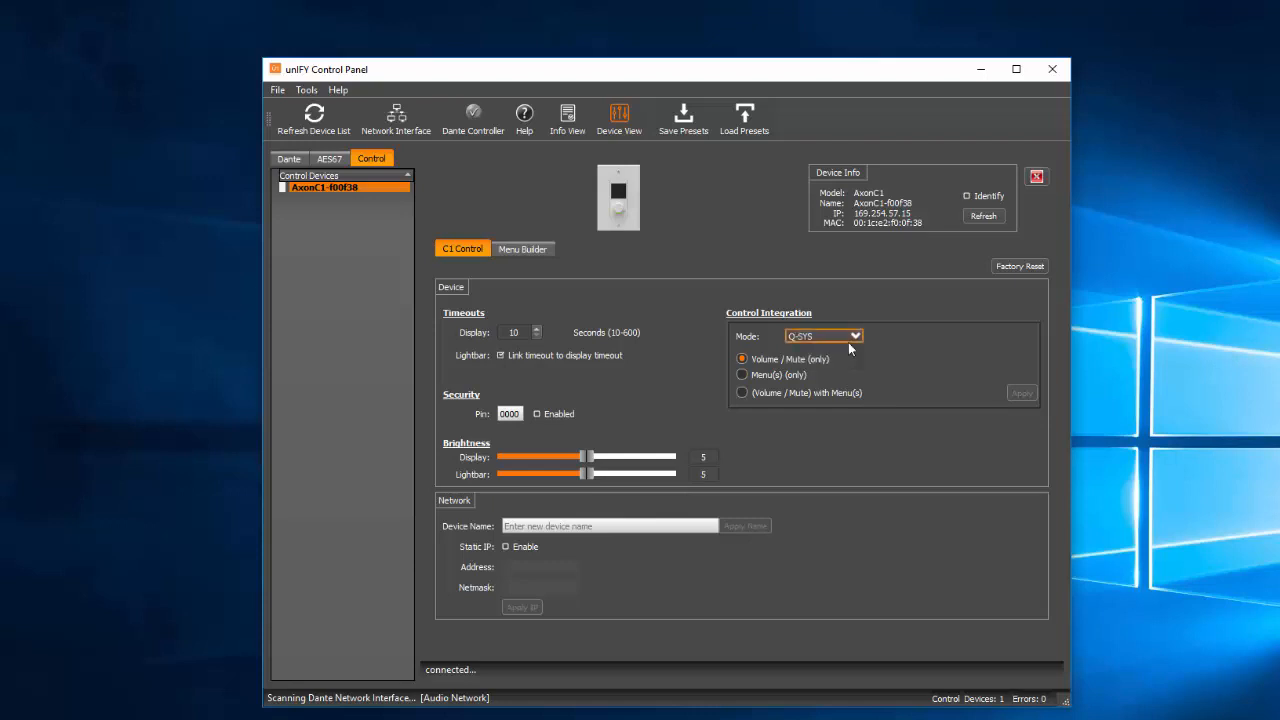
click(742, 392)
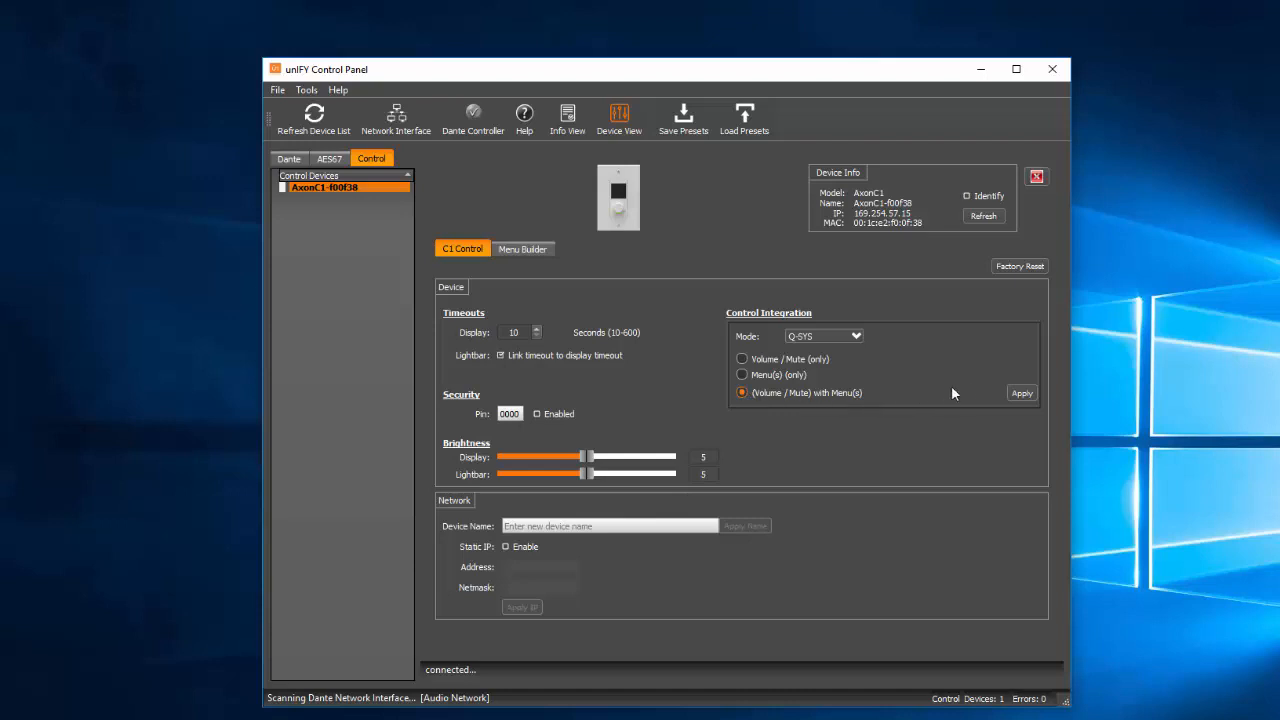
click(1021, 392)
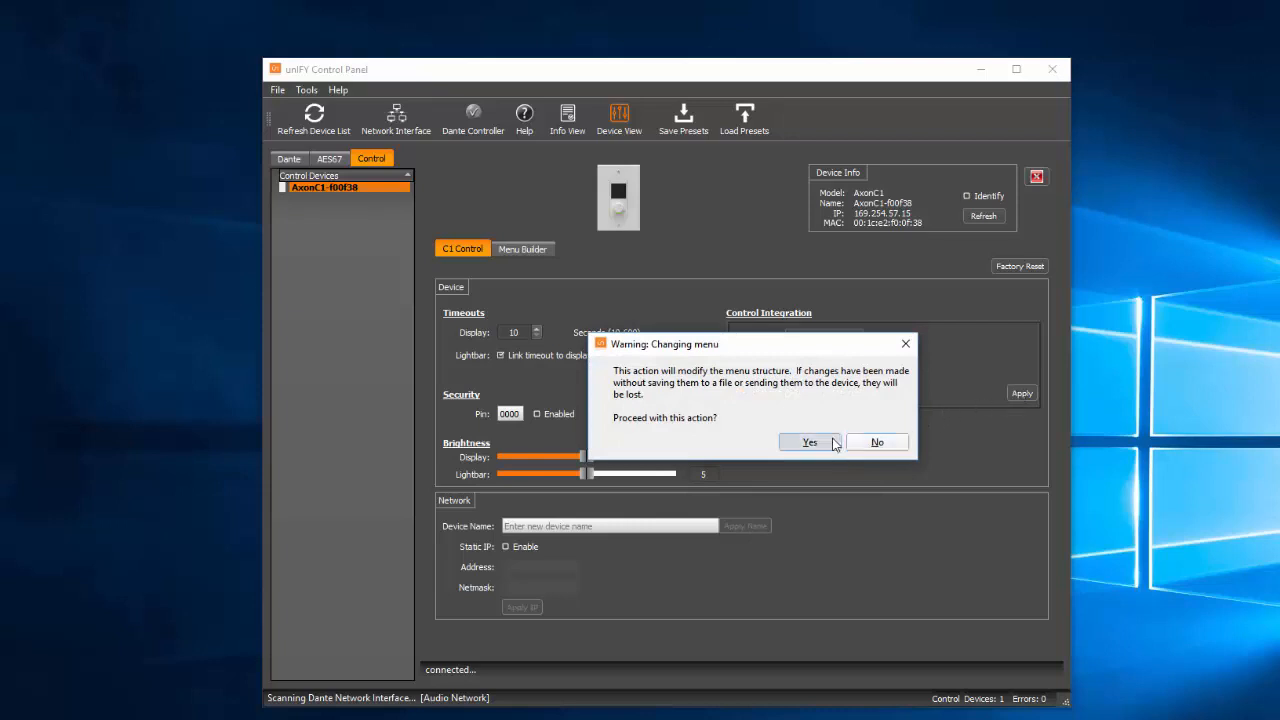
click(810, 442)
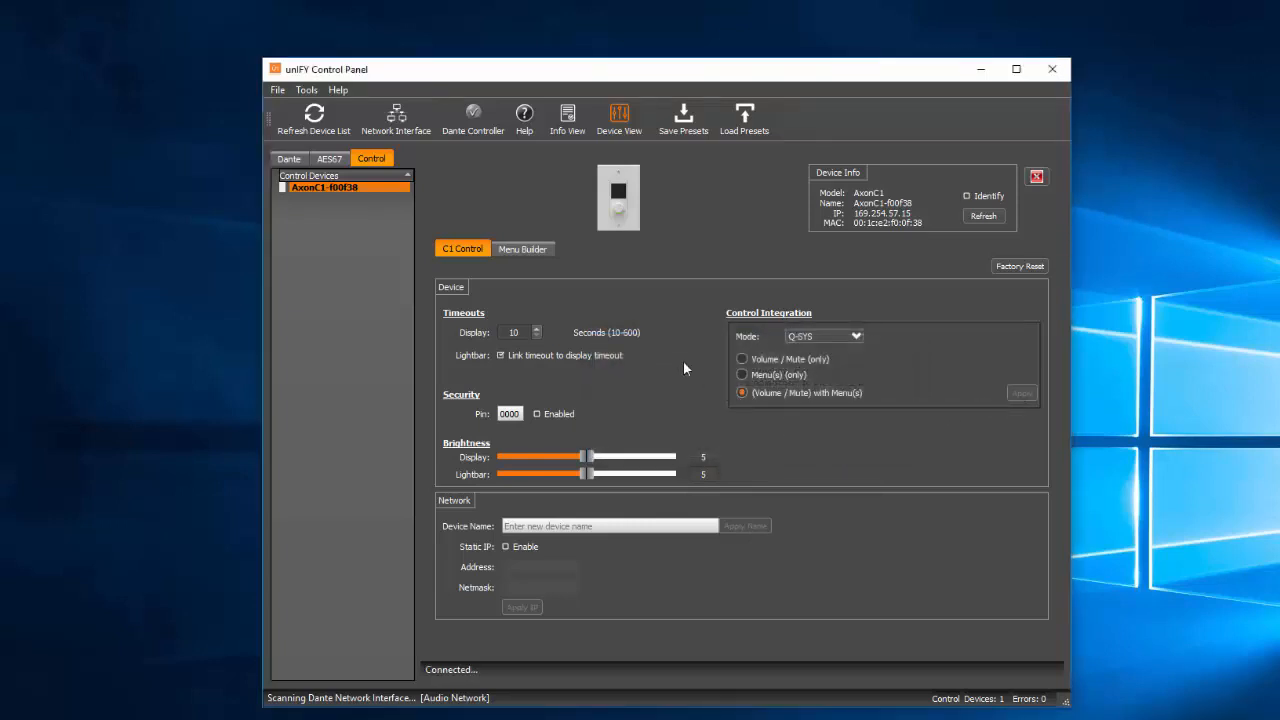
In Menu Builder, add a 'Source Select' Main Menu entry holding eight sub-entries
click(522, 248)
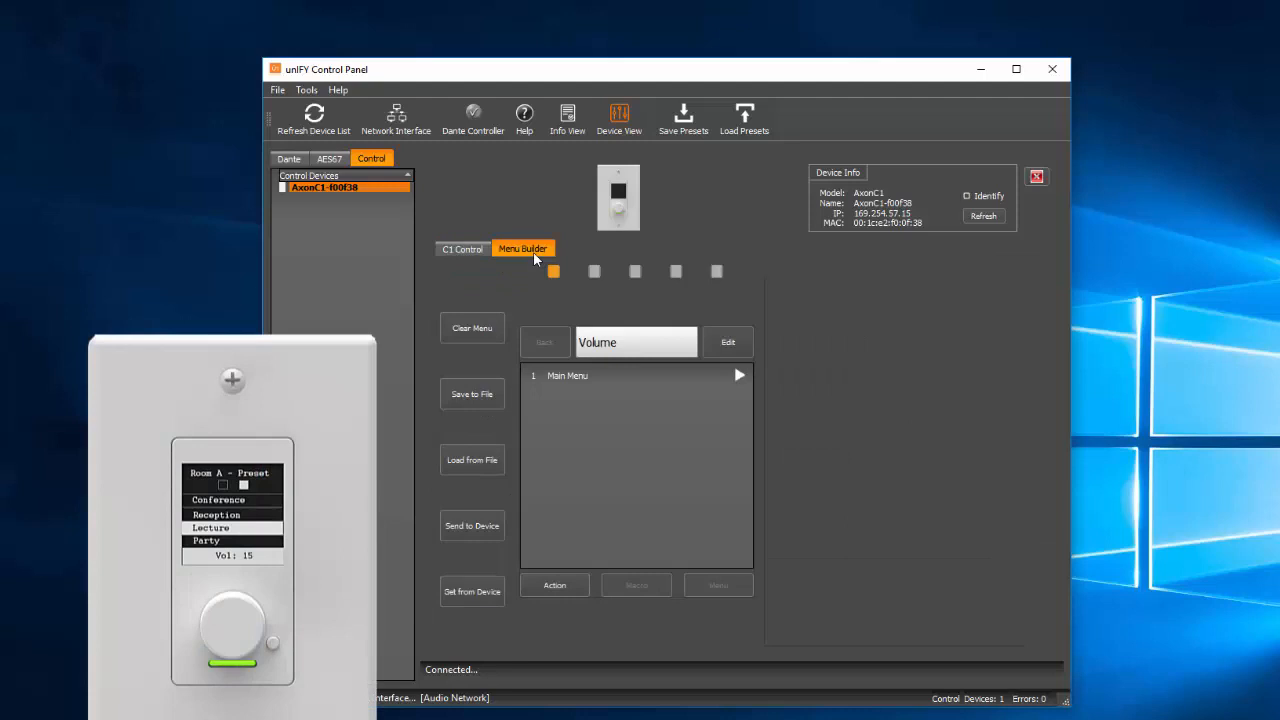
mouse_move(658, 445)
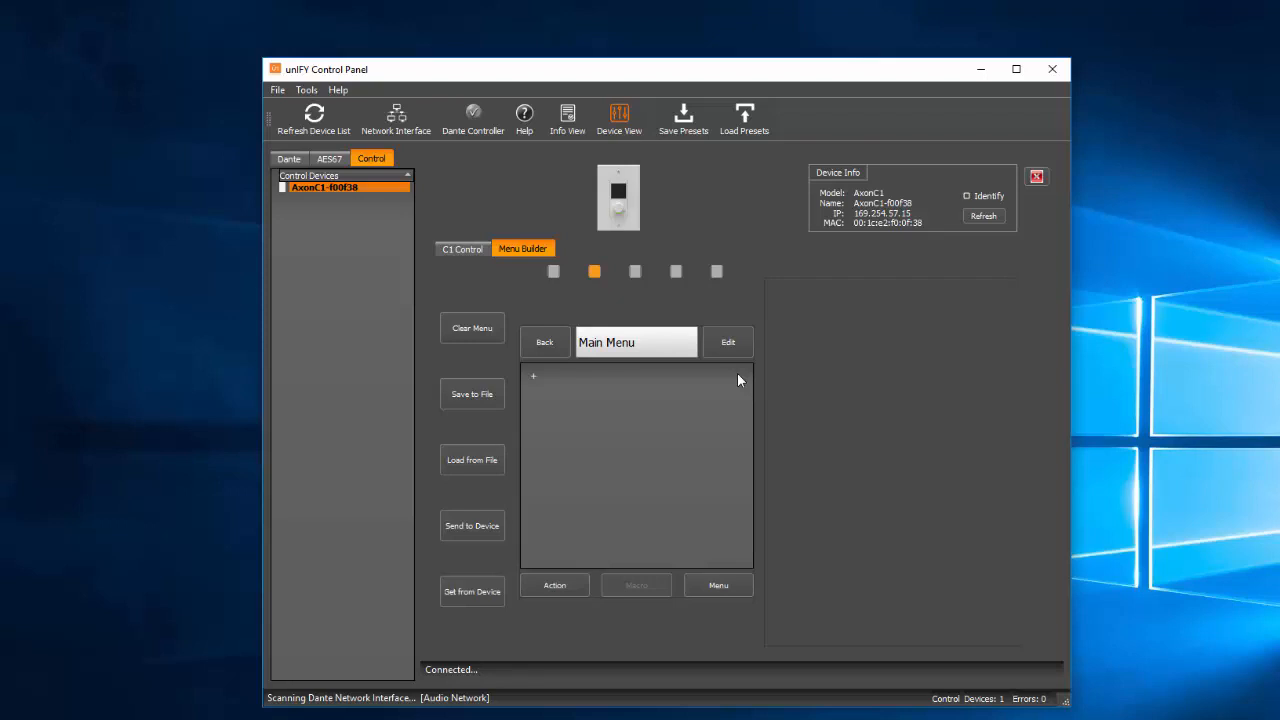
click(533, 376)
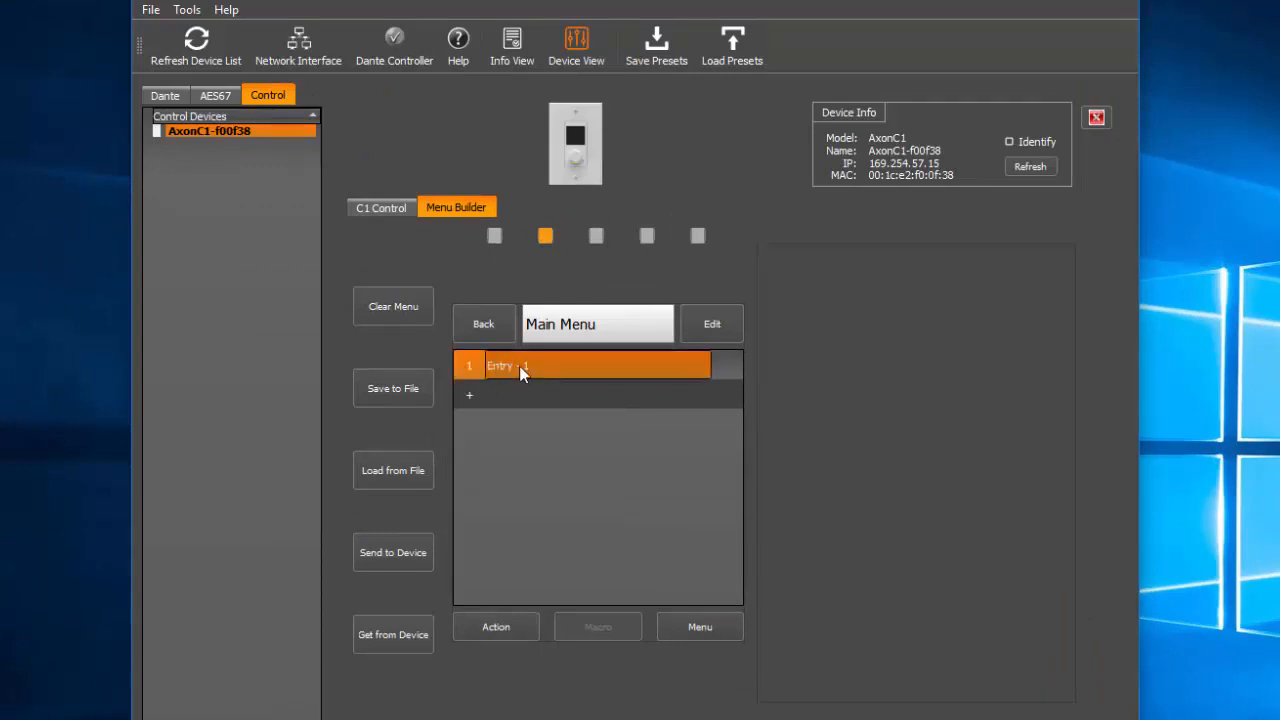
text(Source)
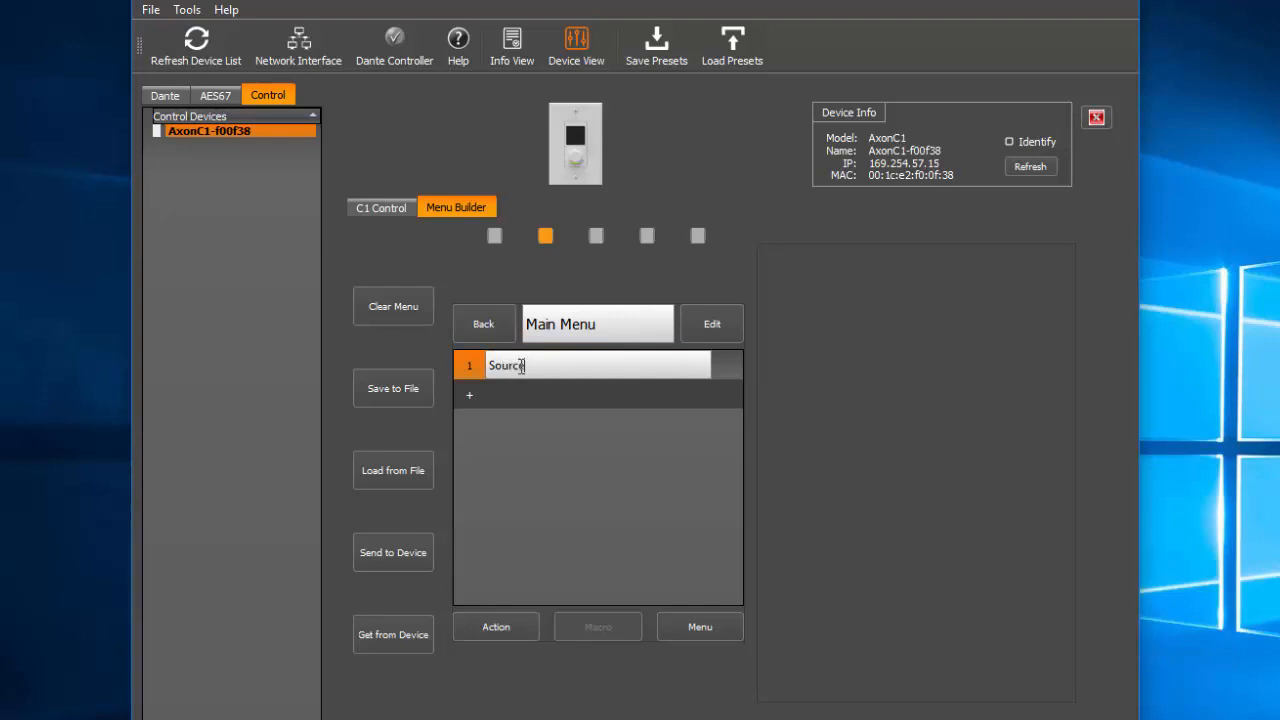
text(Select)
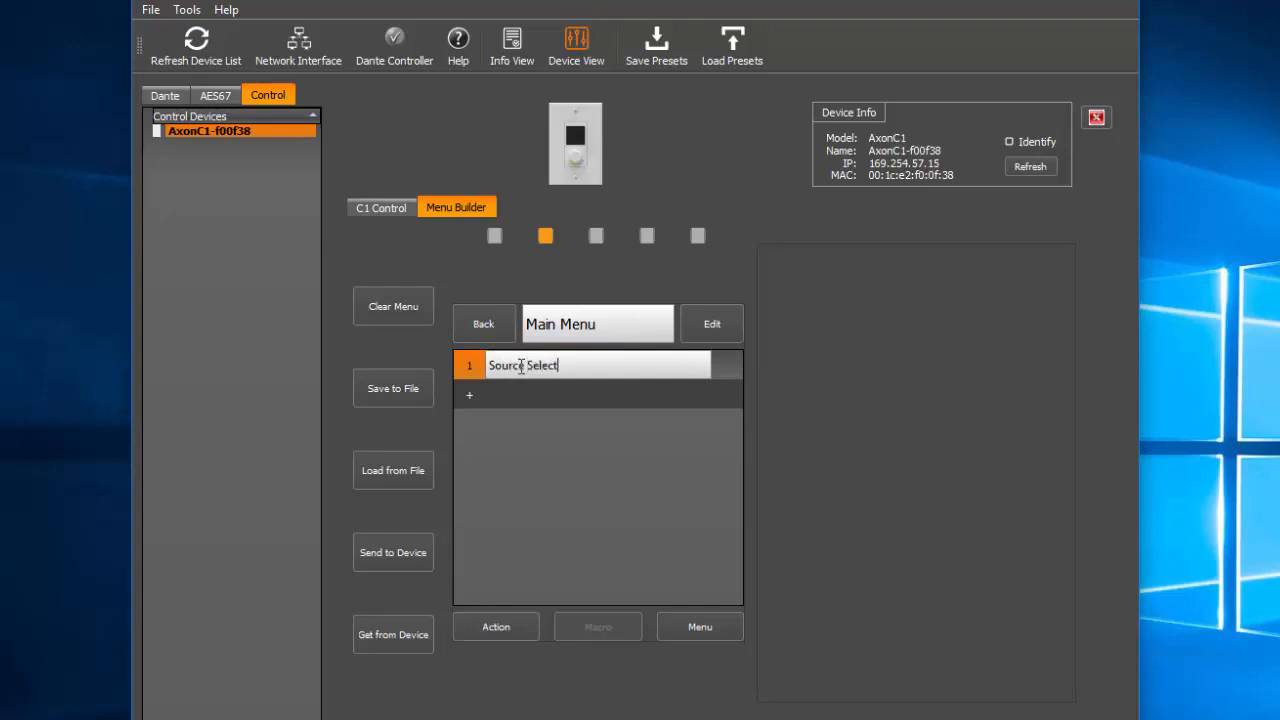
click(700, 626)
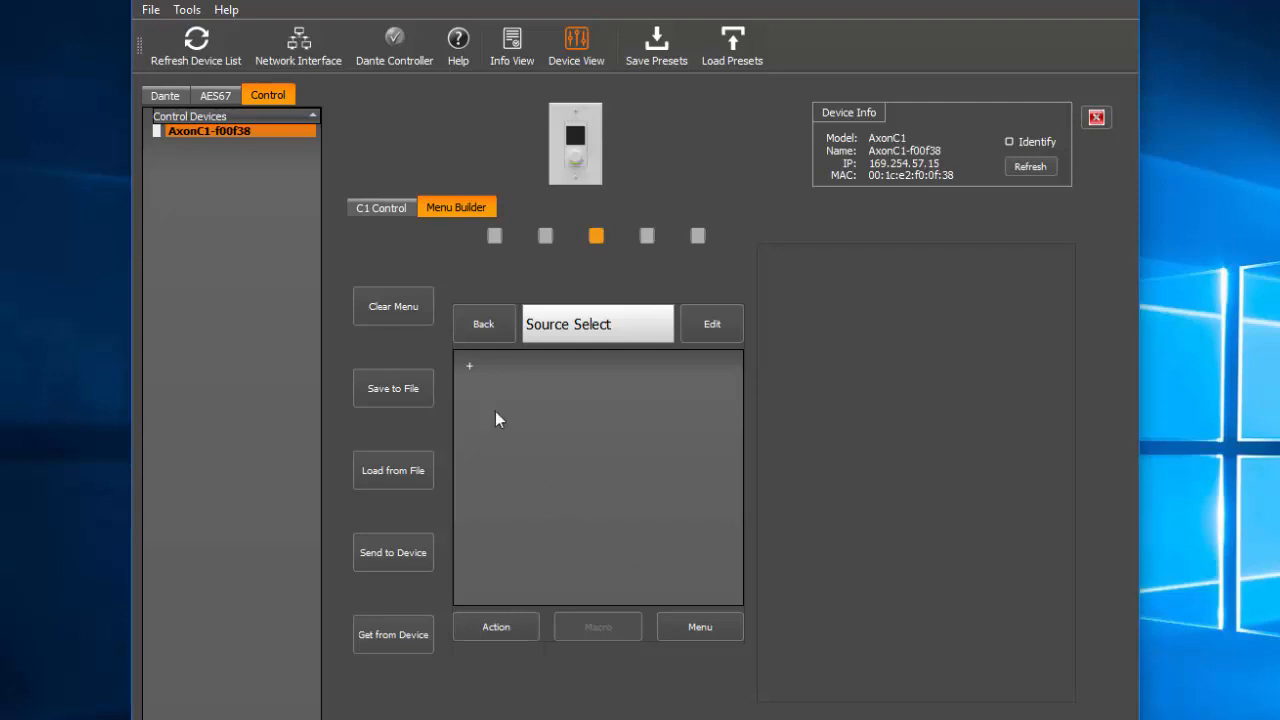
click(469, 424)
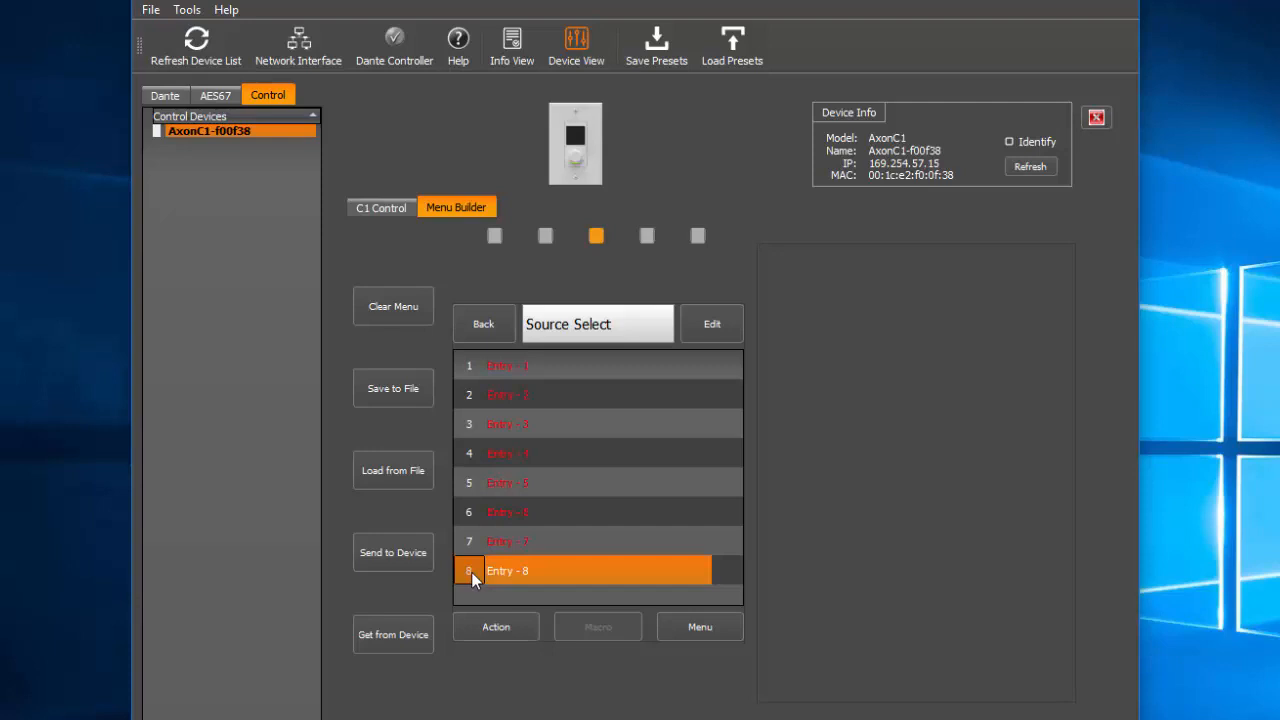
click(393, 470)
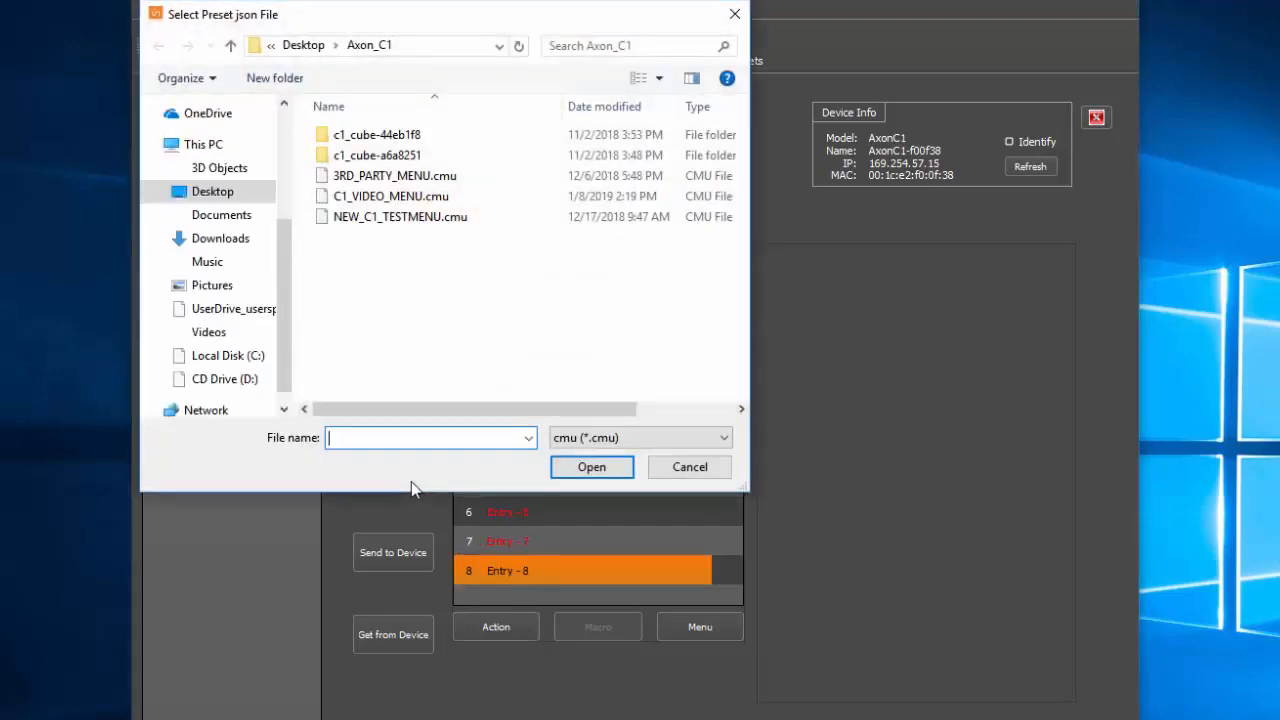
Select C1_VIDEO_MENU.cmu in the file picker and open it
click(391, 196)
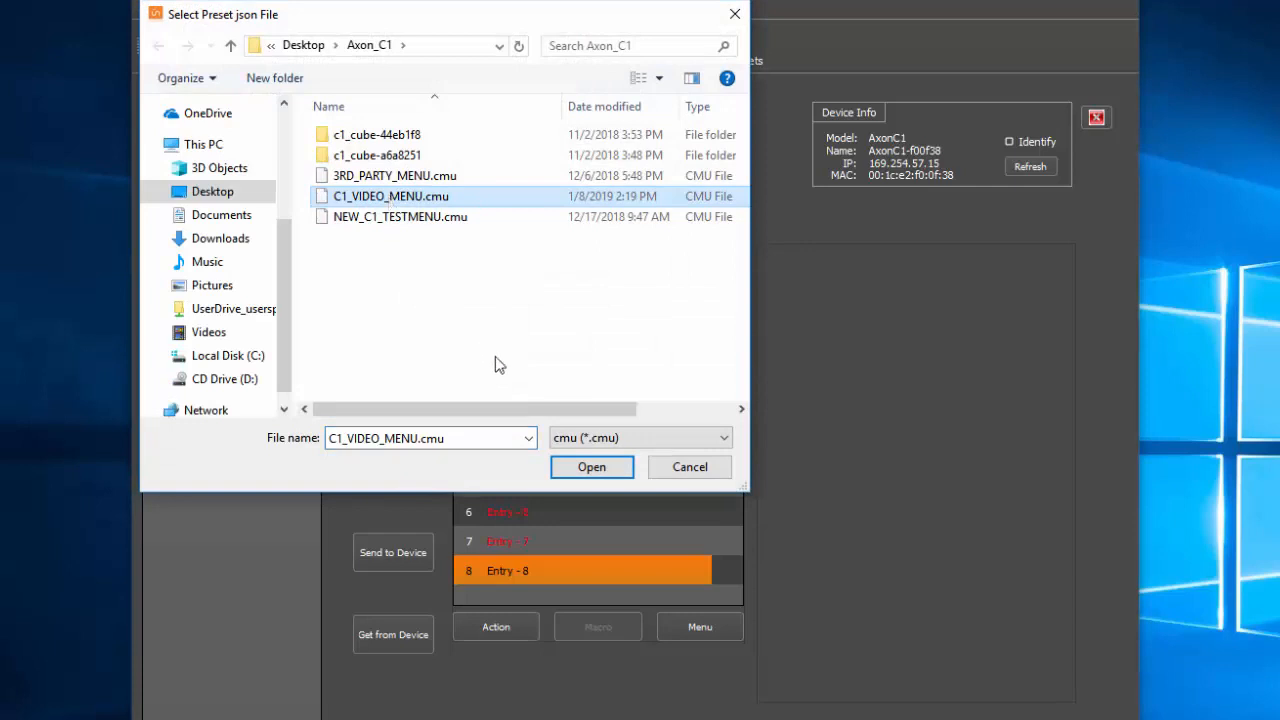
click(591, 467)
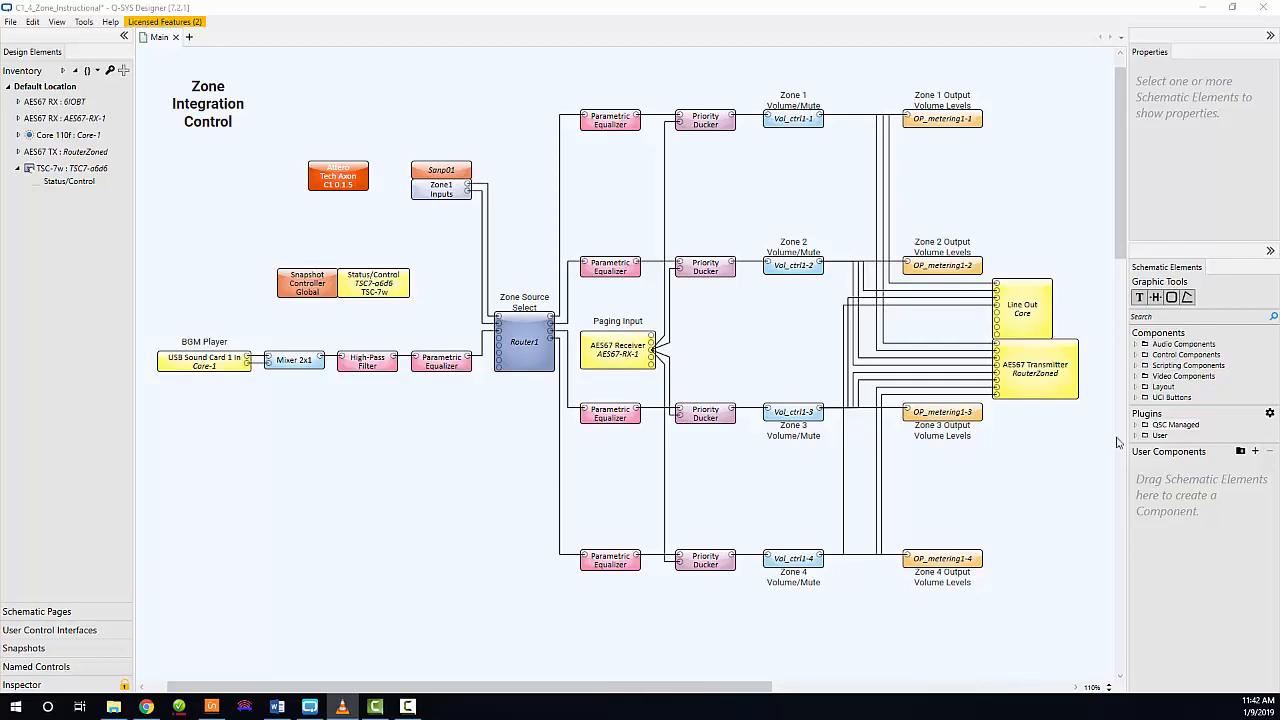
Expand QSC Managed > Attero Tech > Control to find Axon C1, then run the design on Core-1
click(1146, 425)
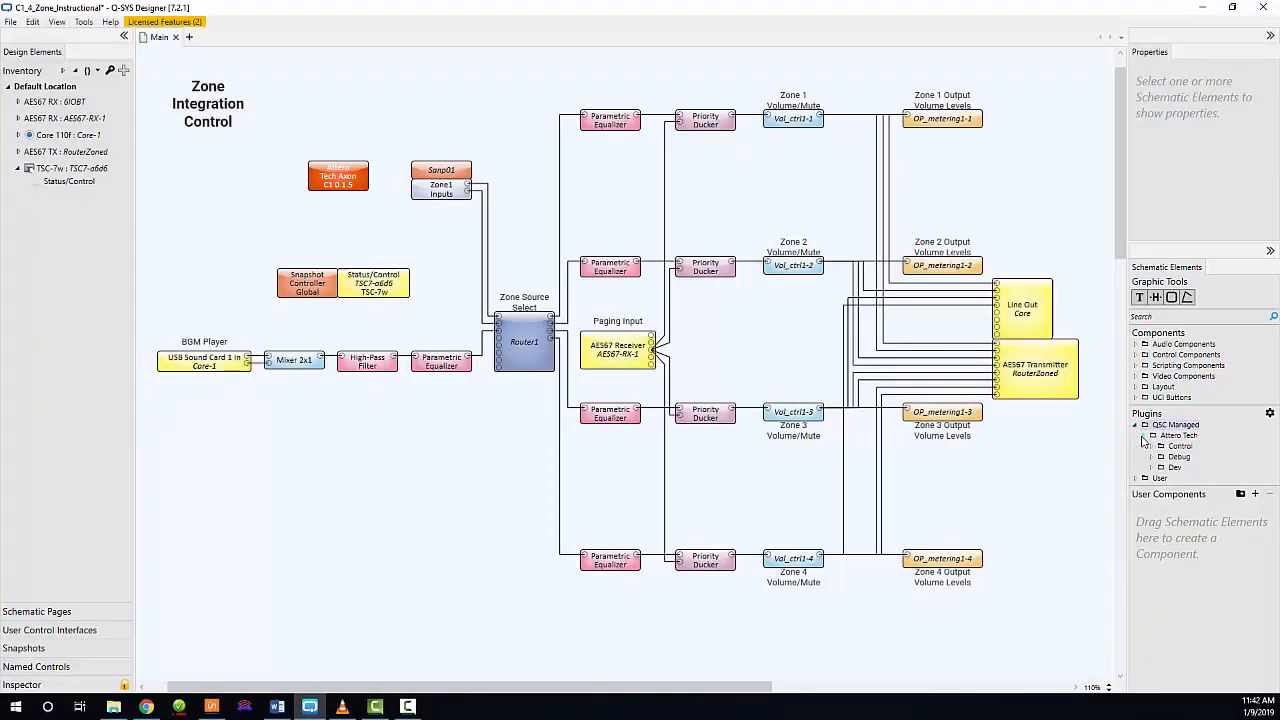
click(1161, 446)
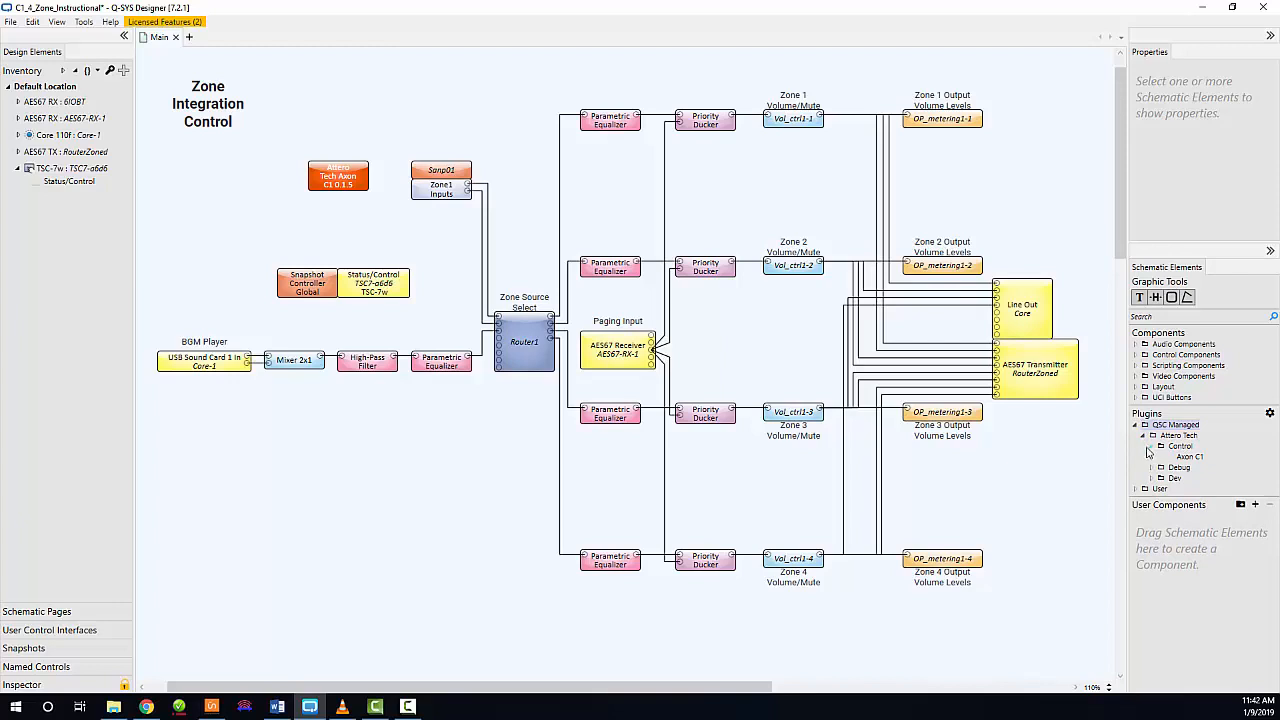
click(338, 175)
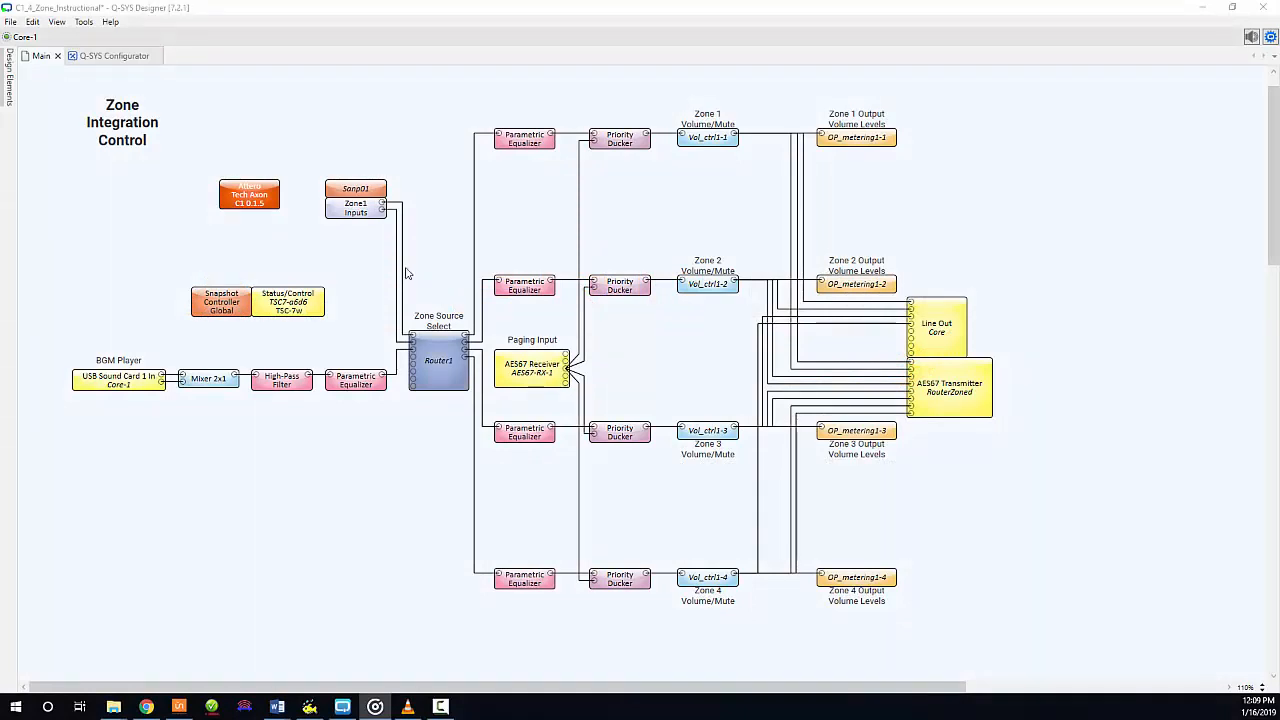
In the Axon C1 plugin, select and locate AxonC1-f00f38, then sync until OK
double_click(249, 193)
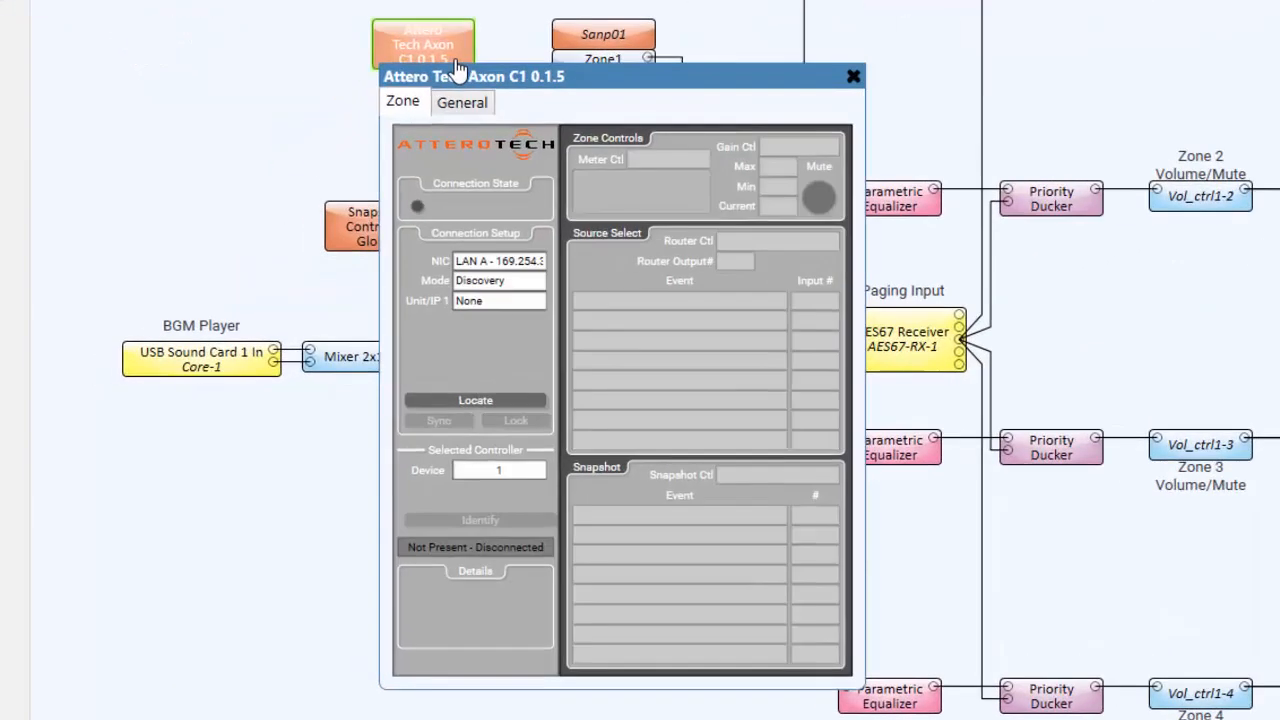
mouse_move(500, 48)
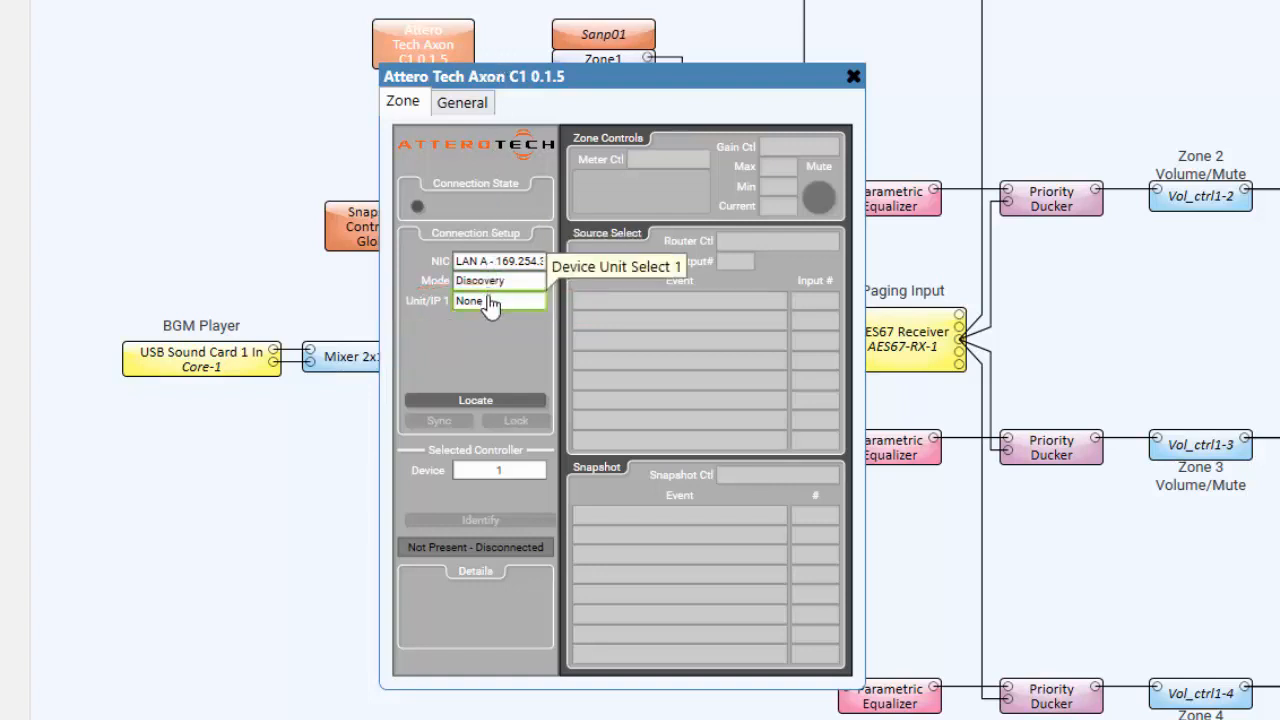
click(499, 301)
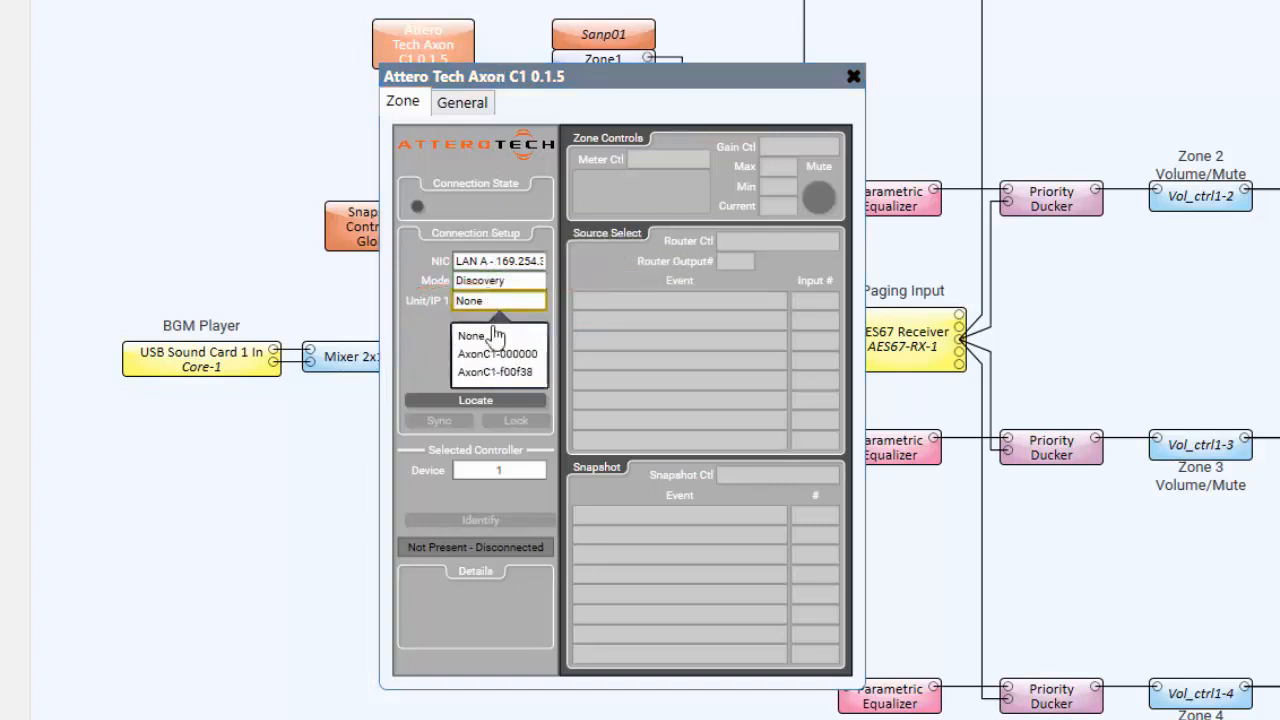
click(497, 371)
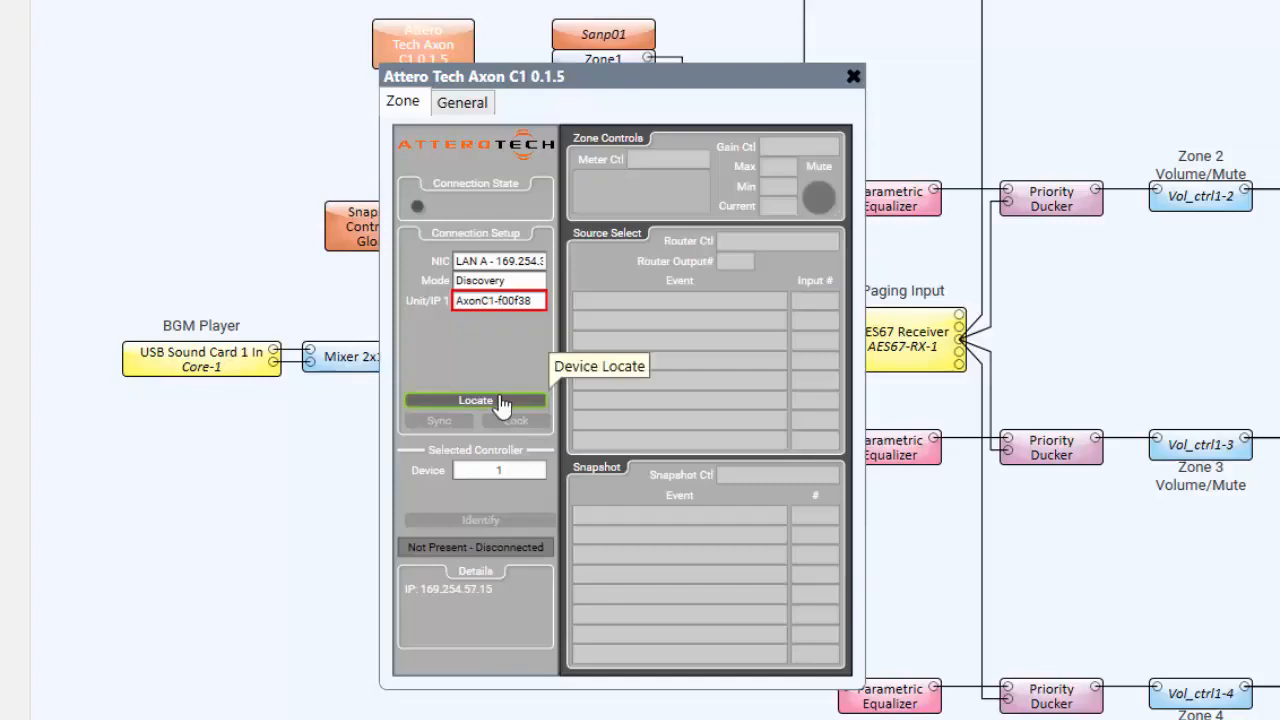
click(476, 400)
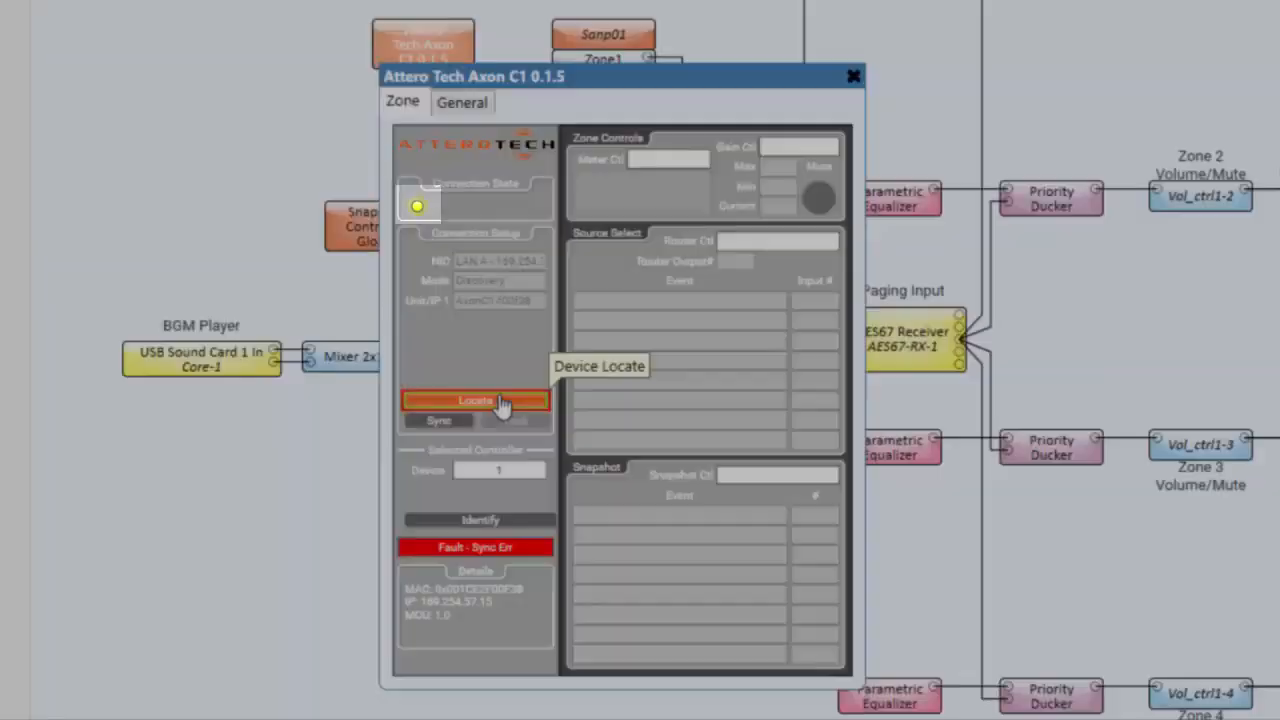
mouse_move(505, 390)
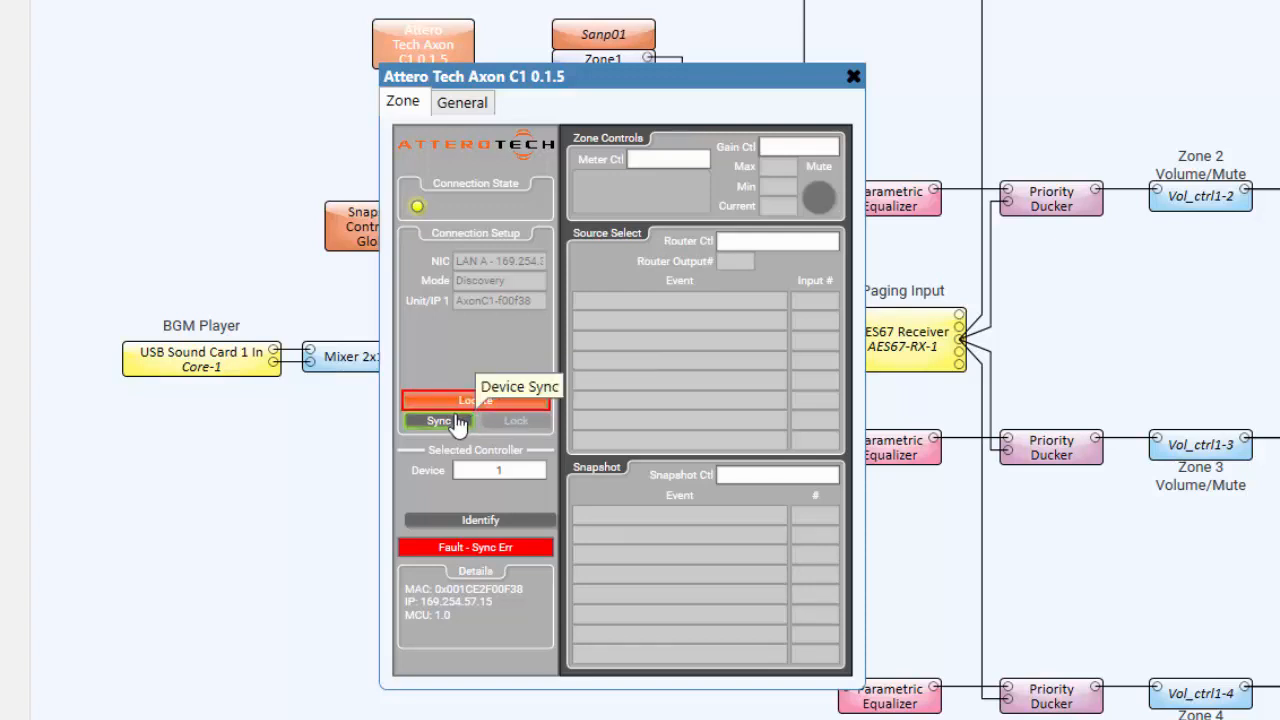
click(438, 420)
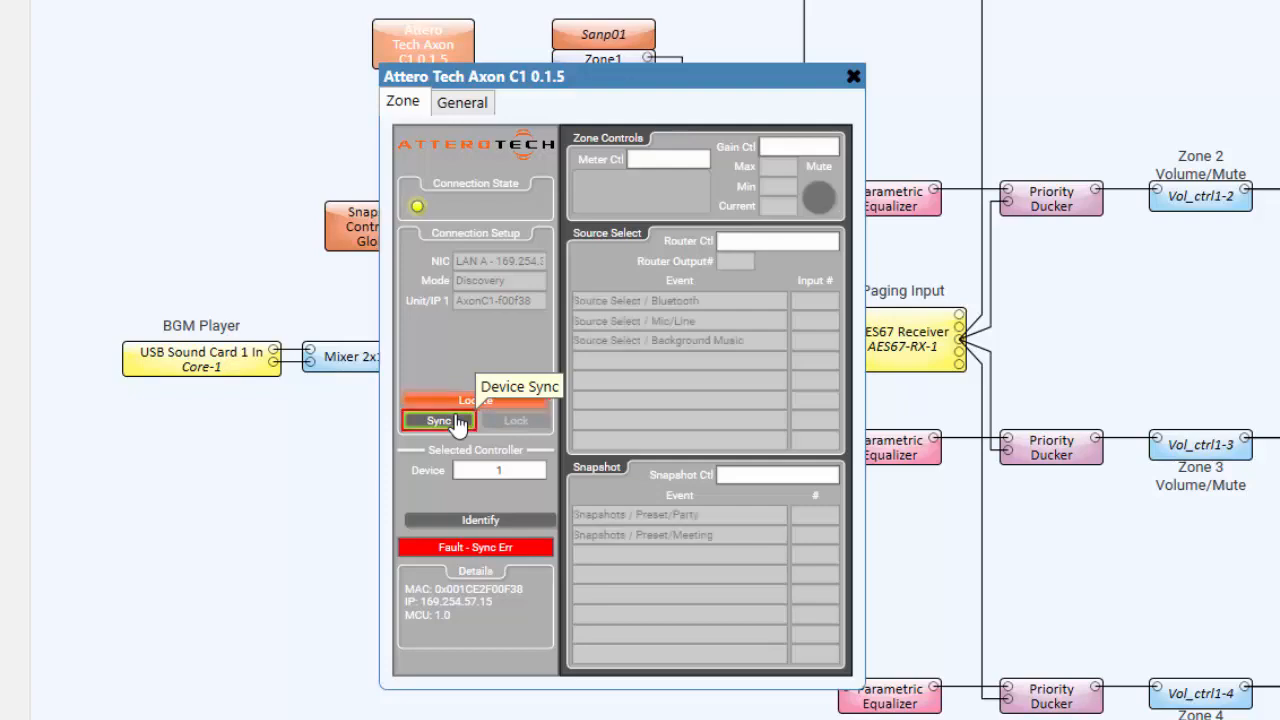
click(438, 420)
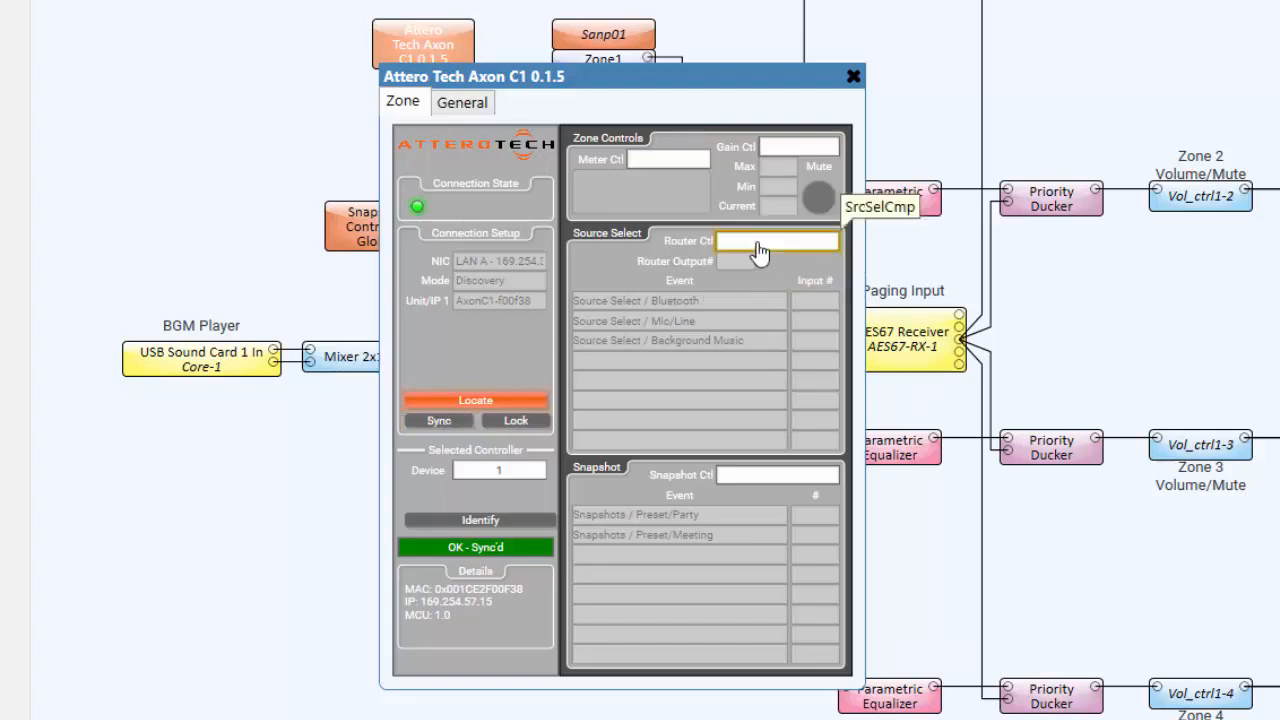
Link the plugin to Router1, OP_metering1-1 meter and Vol_ctrl1-1 volume control
click(778, 240)
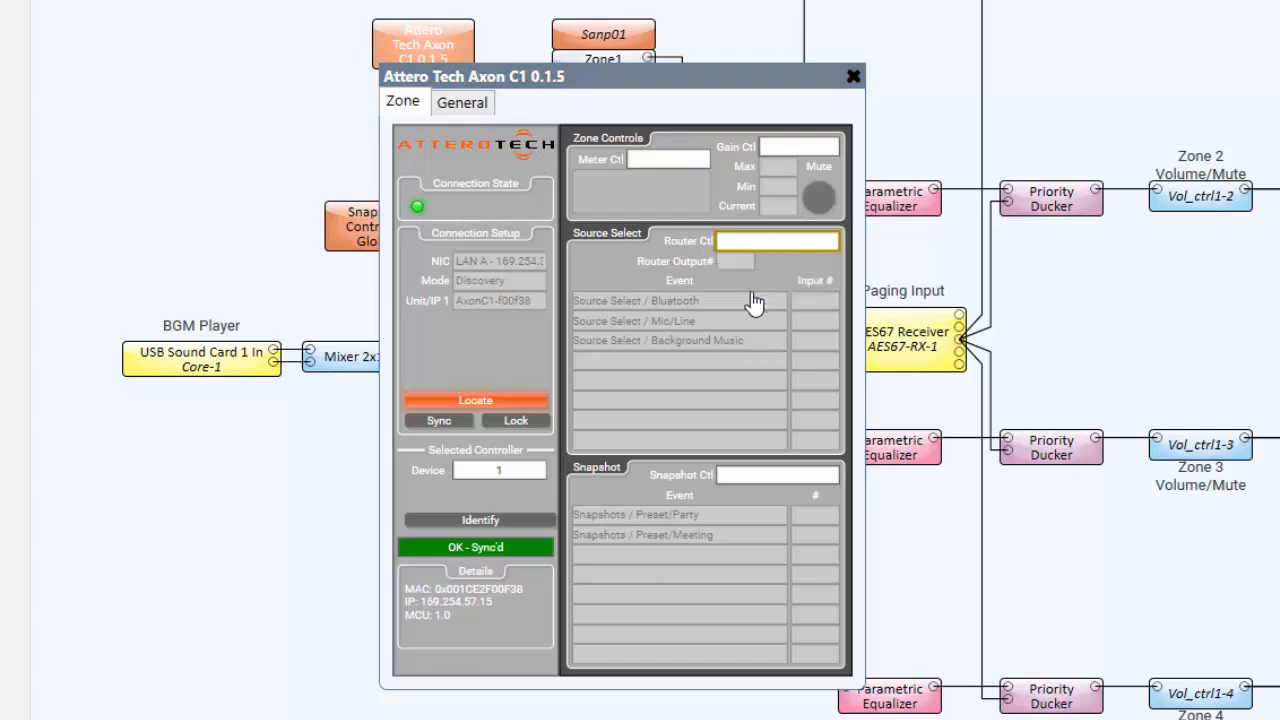
click(778, 240)
text(Router1)
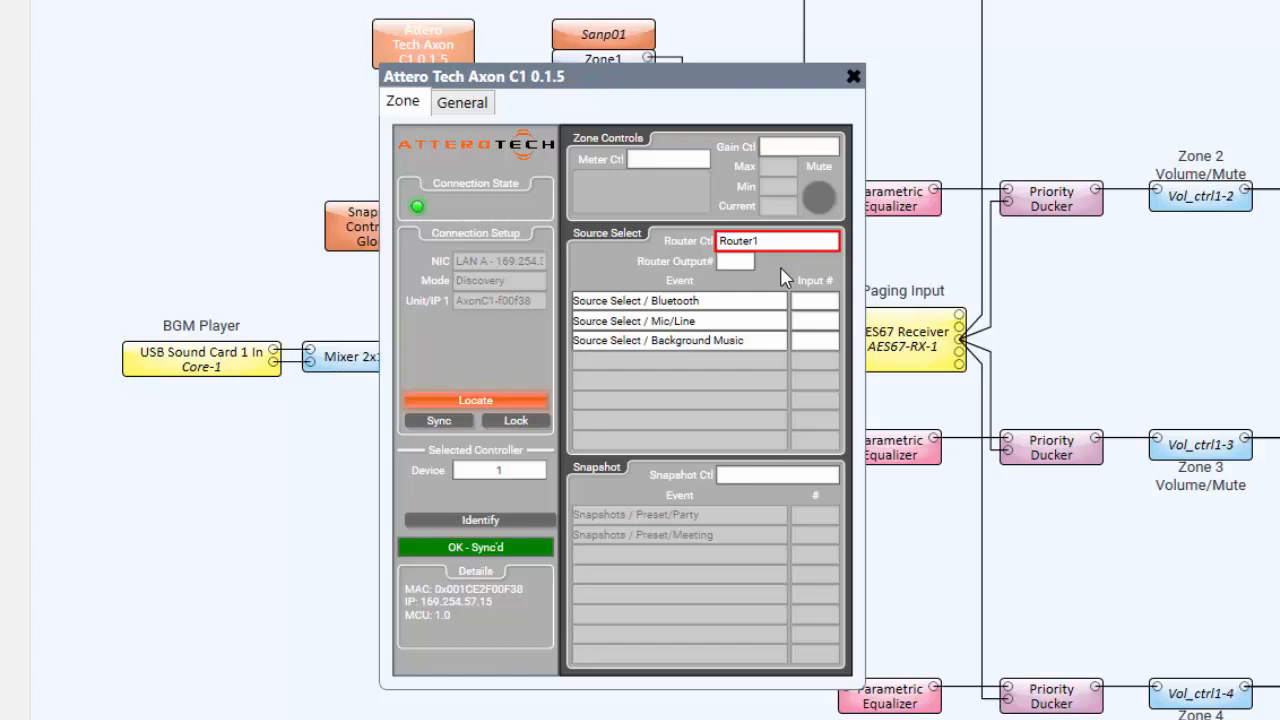
click(695, 160)
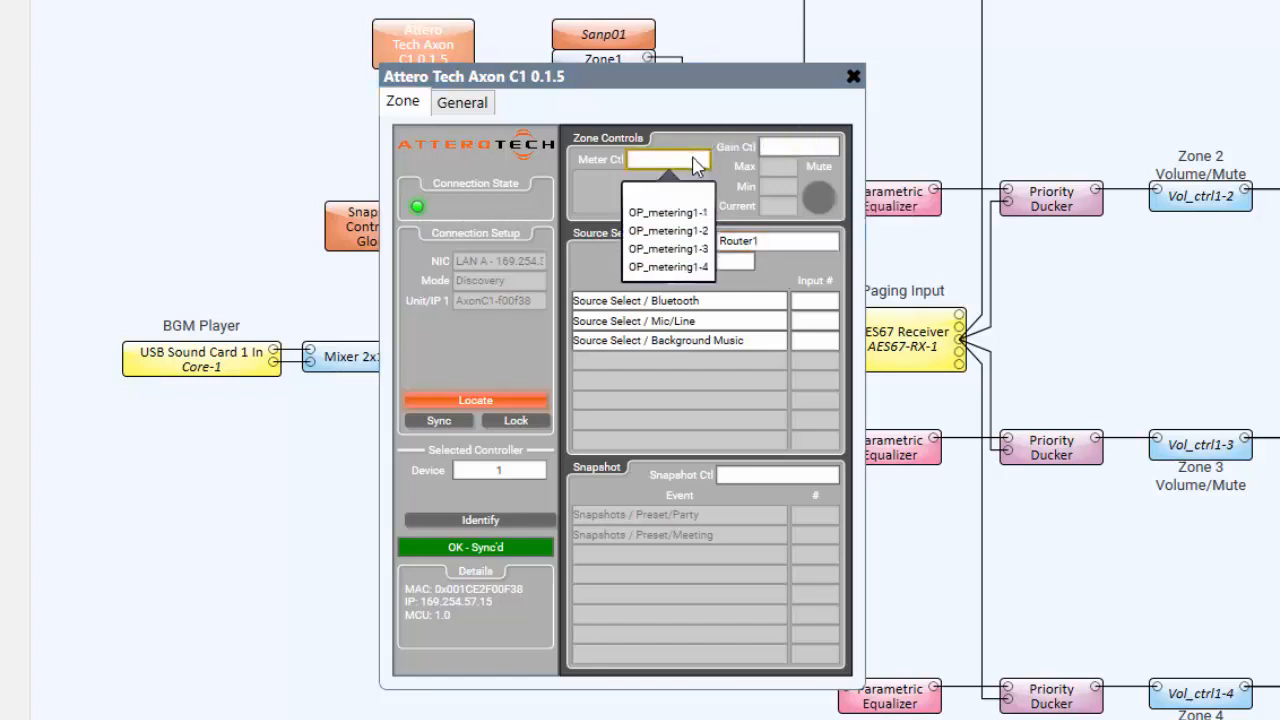
click(667, 212)
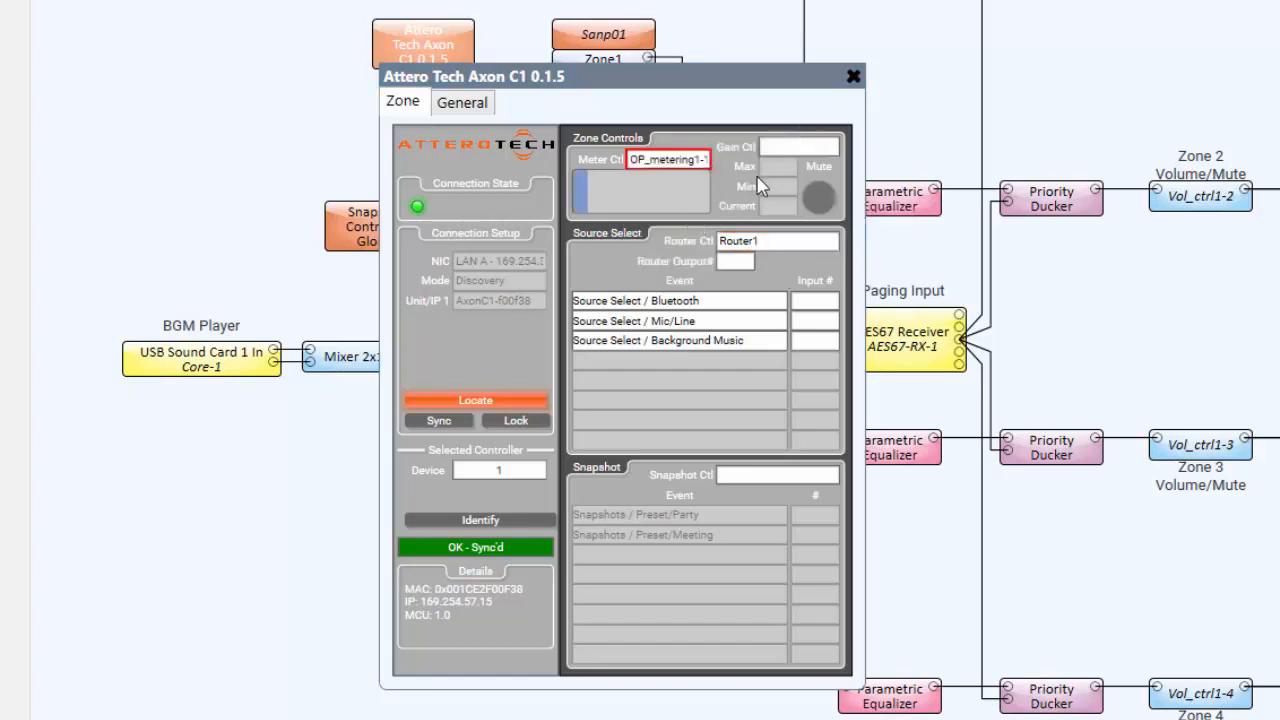
click(800, 147)
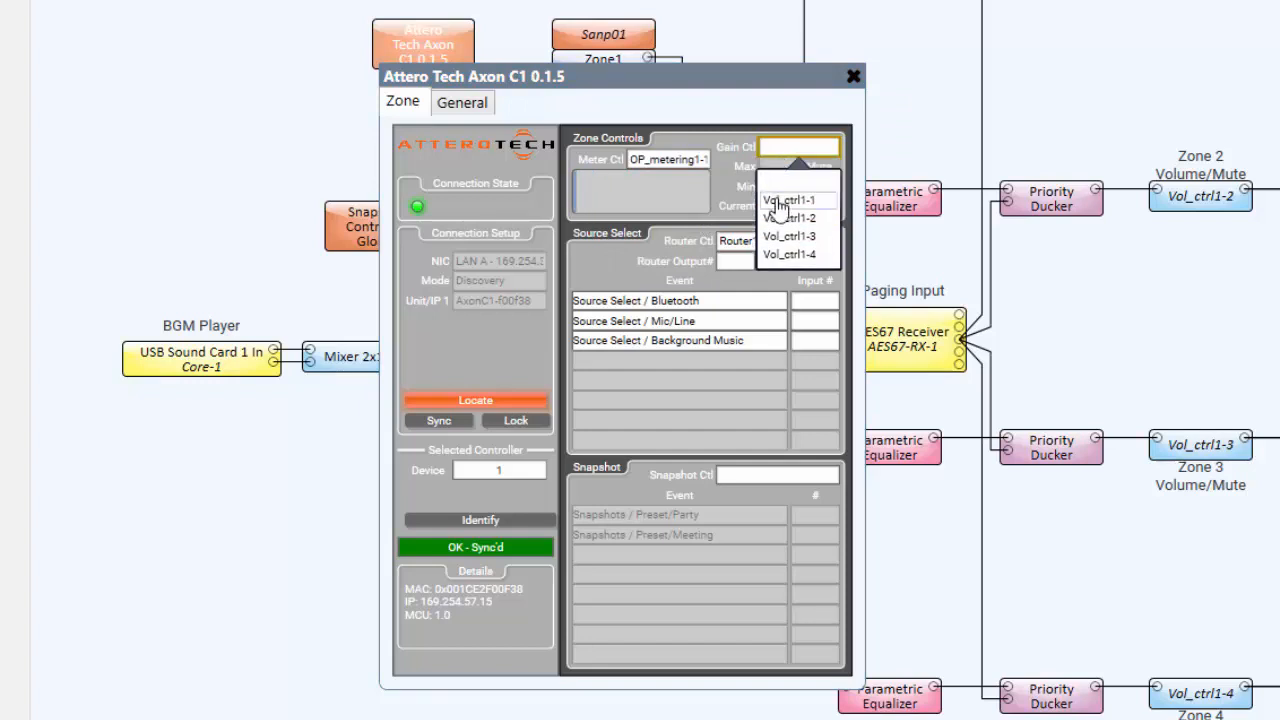
click(788, 199)
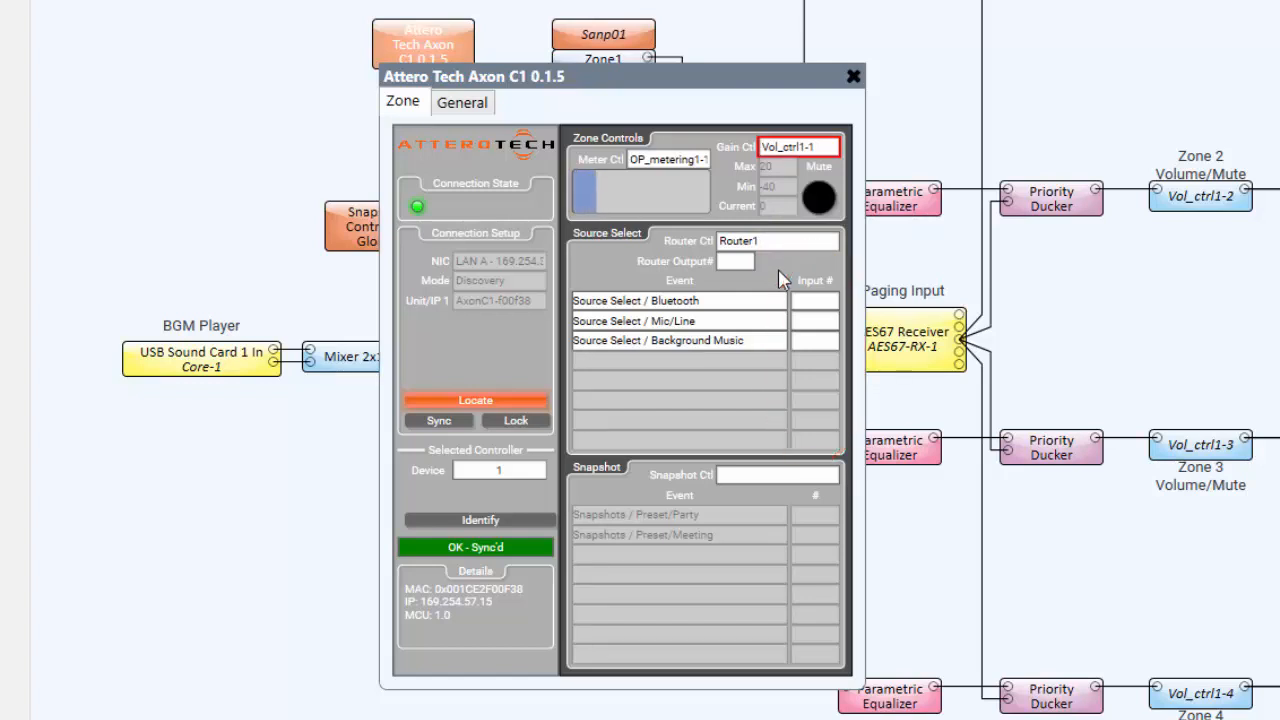
Map Bluetooth, Mic/Line and Background Music to inputs 1–3 and set router output 1
click(815, 300)
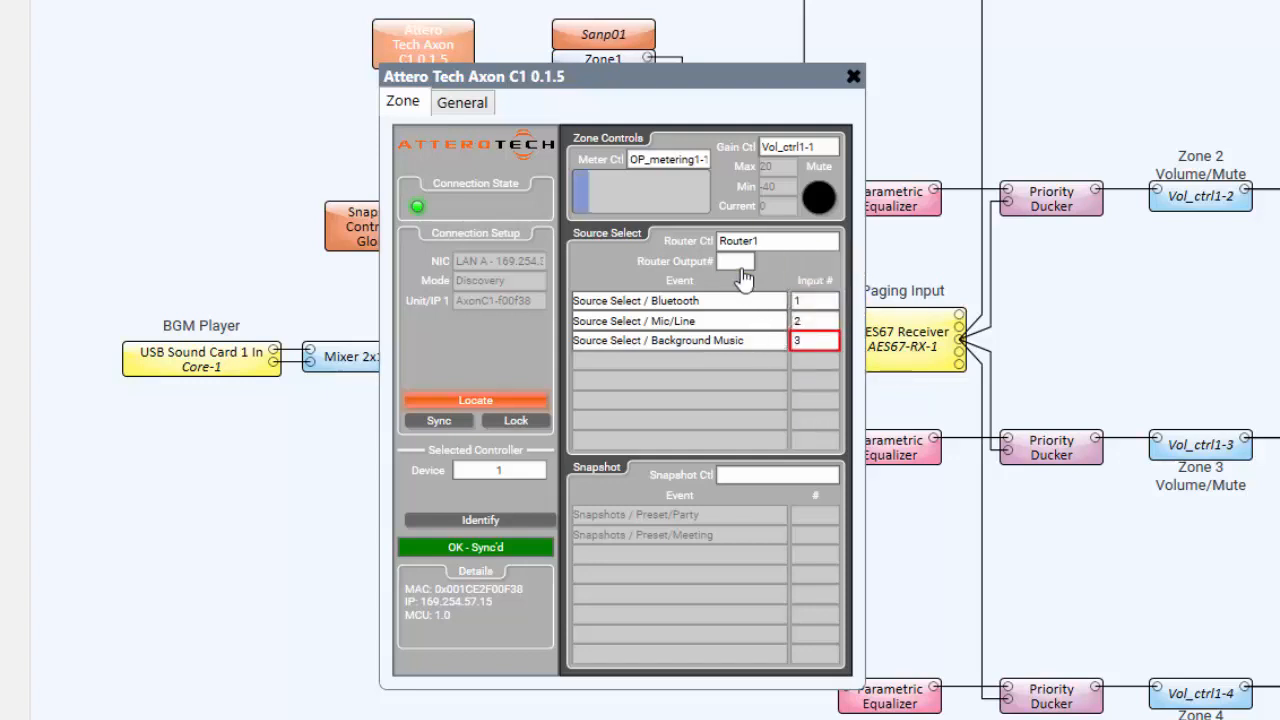
click(736, 261)
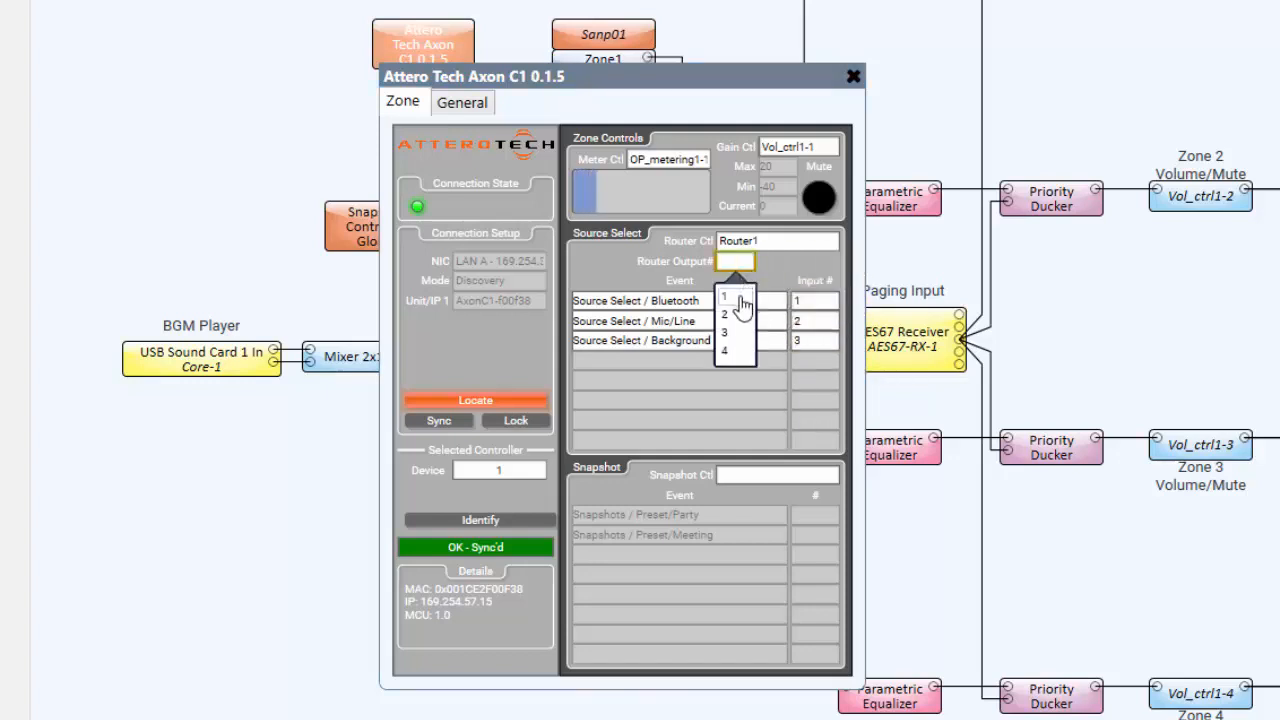
click(724, 300)
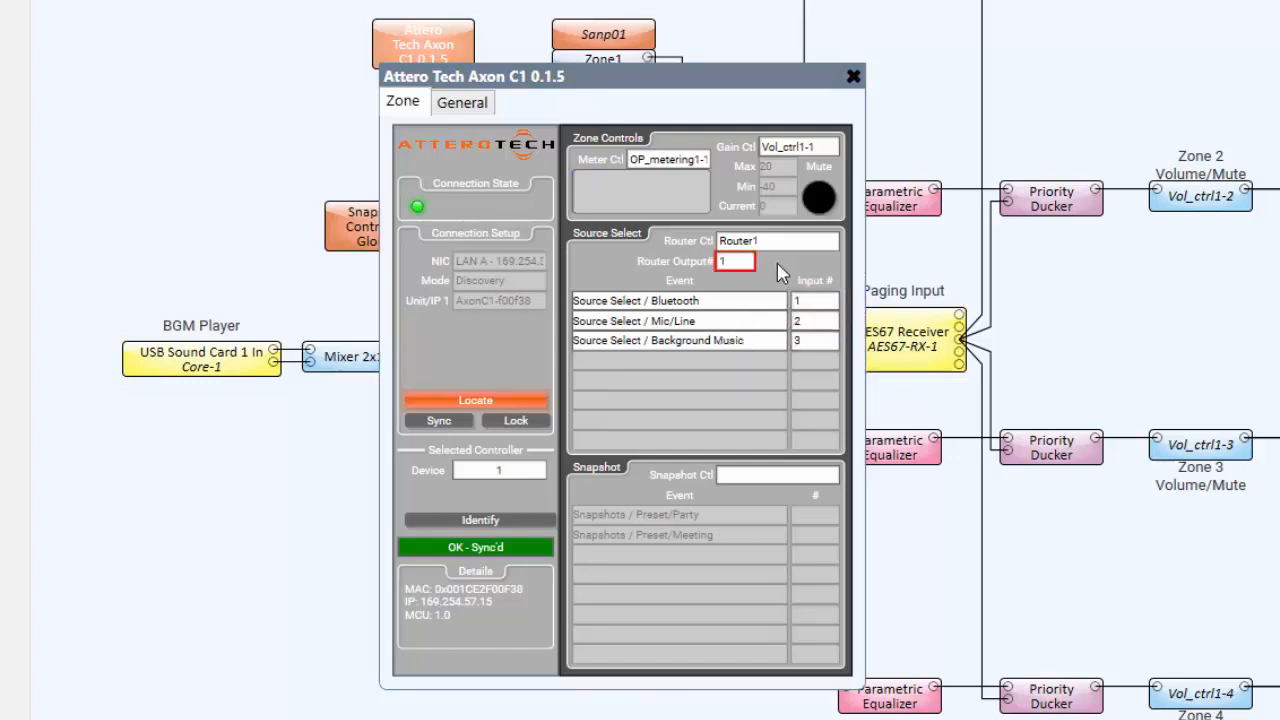